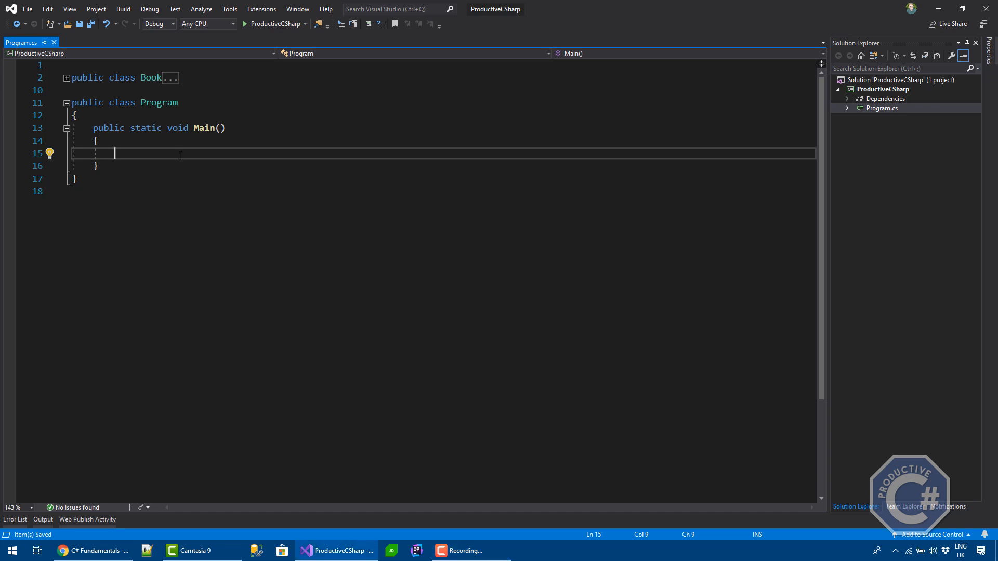
Declare 'var obj = new object();' in Main.
text(var)
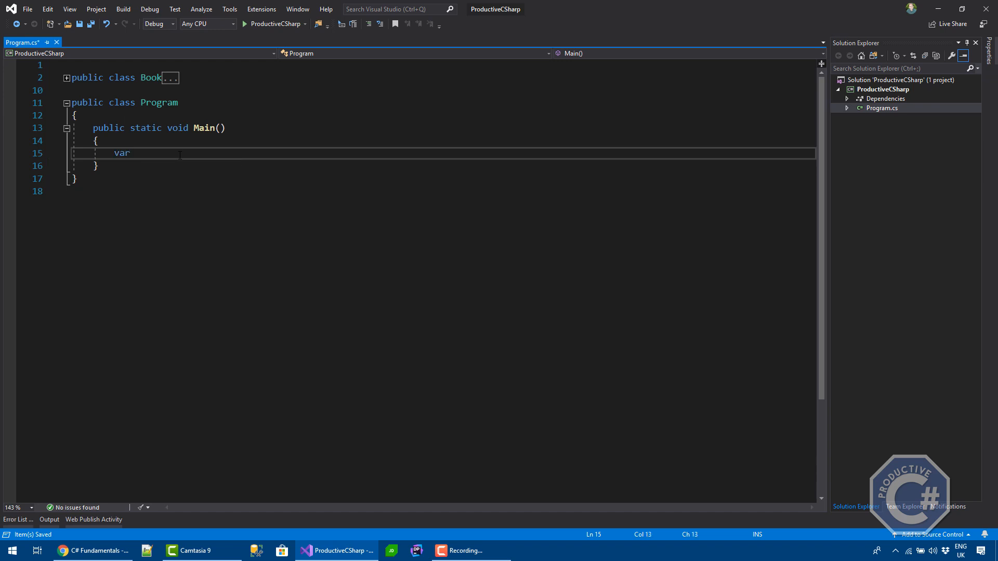
text(obj = new)
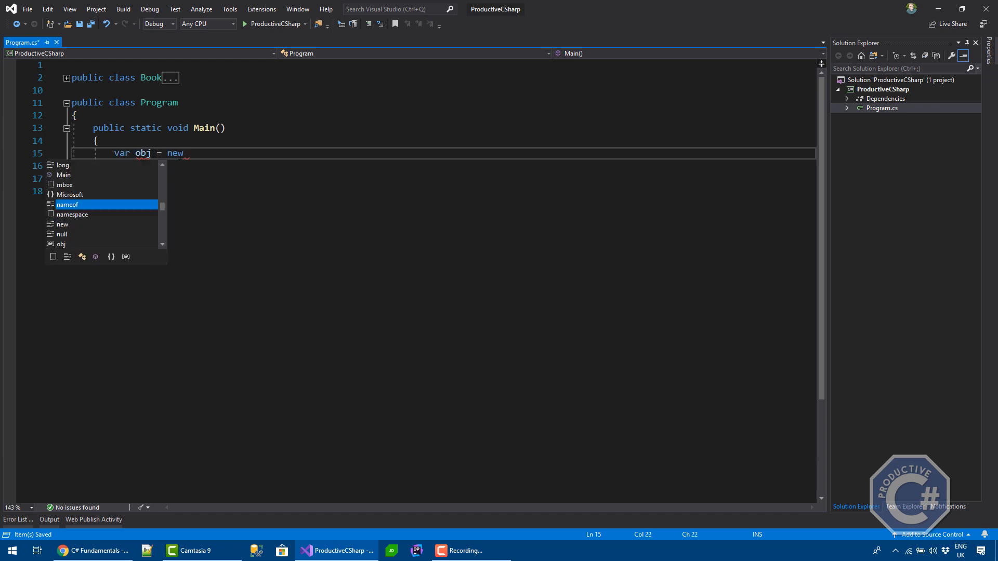
text(object();)
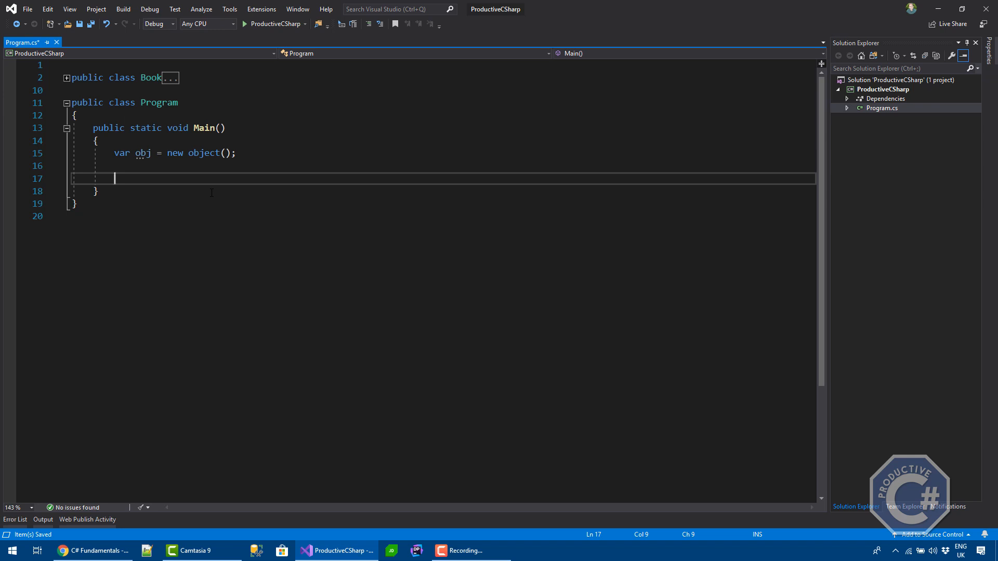
Store the object's runtime type with 'Type t = obj.GetType();', choosing GetType from IntelliSense.
text(ob)
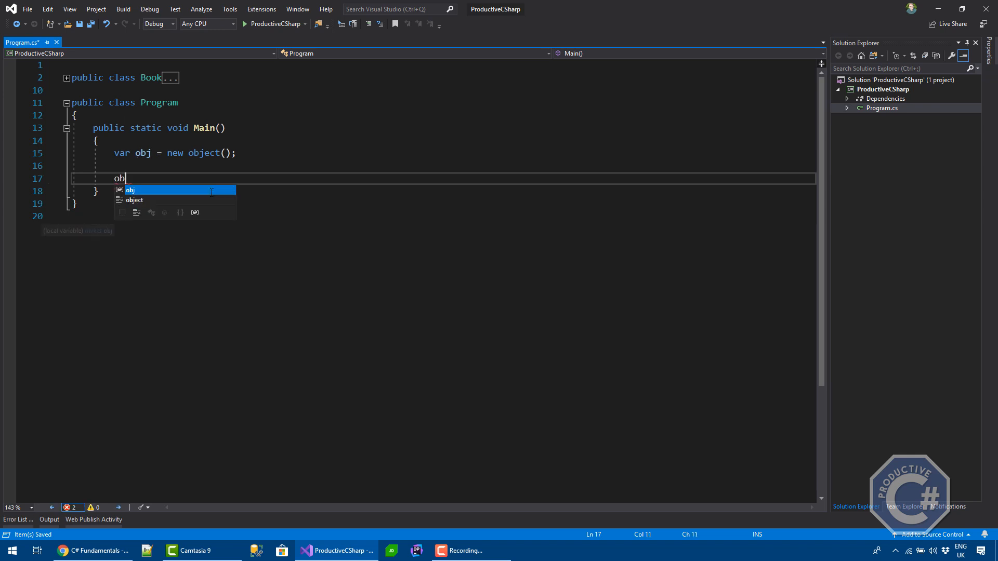
text(.)
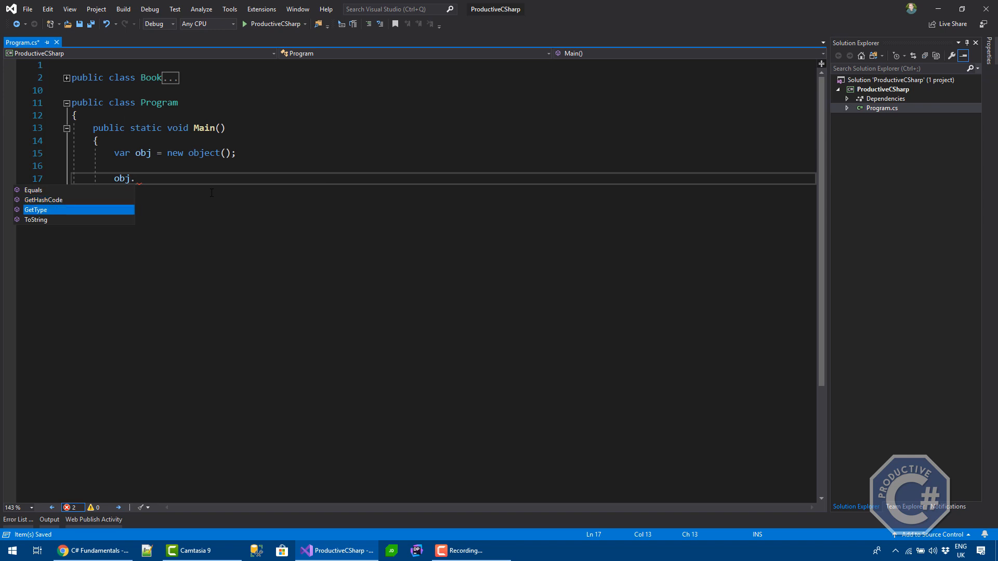
key(up)
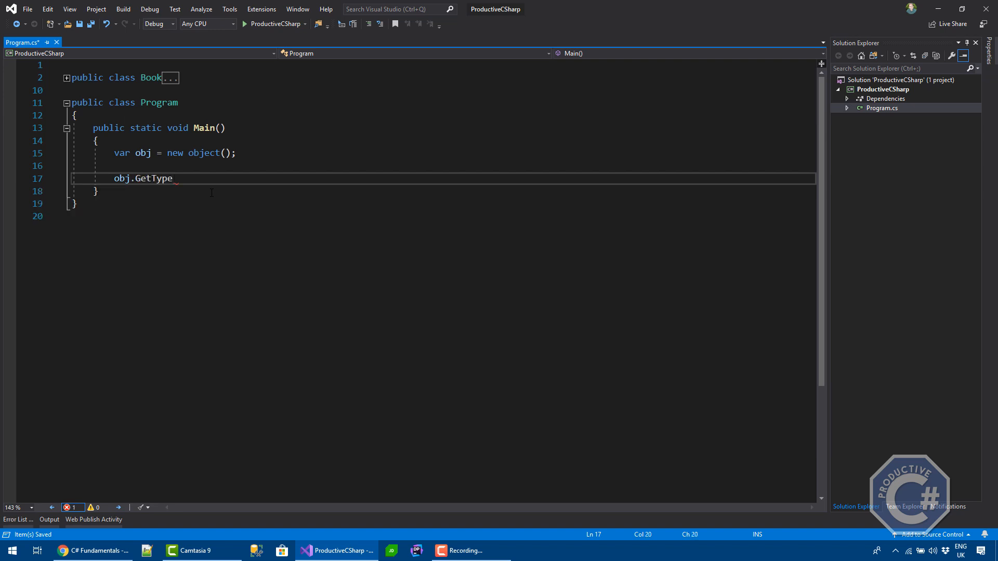
text(())
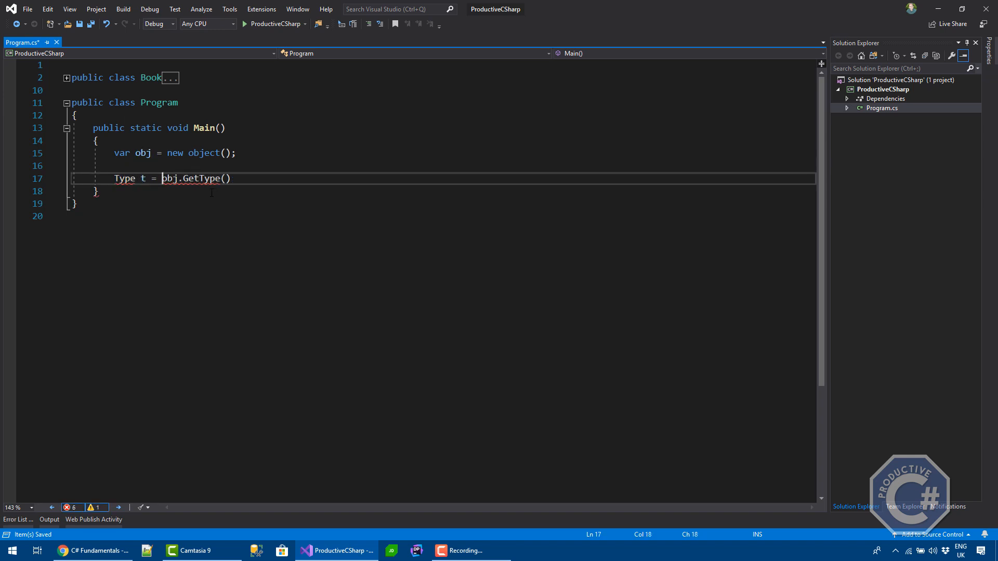
text(;)
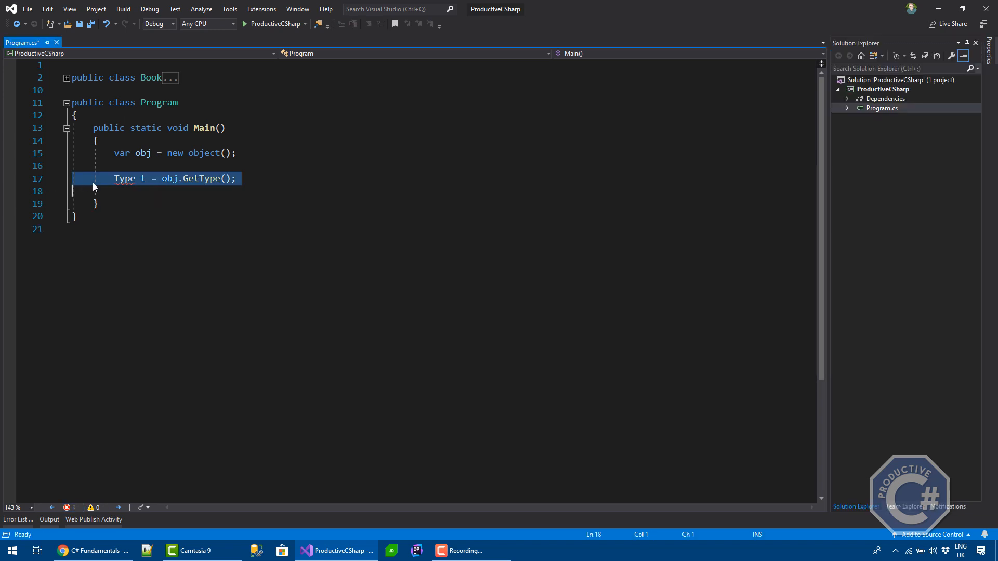
Add 'Console.WriteLine(t);' below the GetType line to print the type.
click(124, 178)
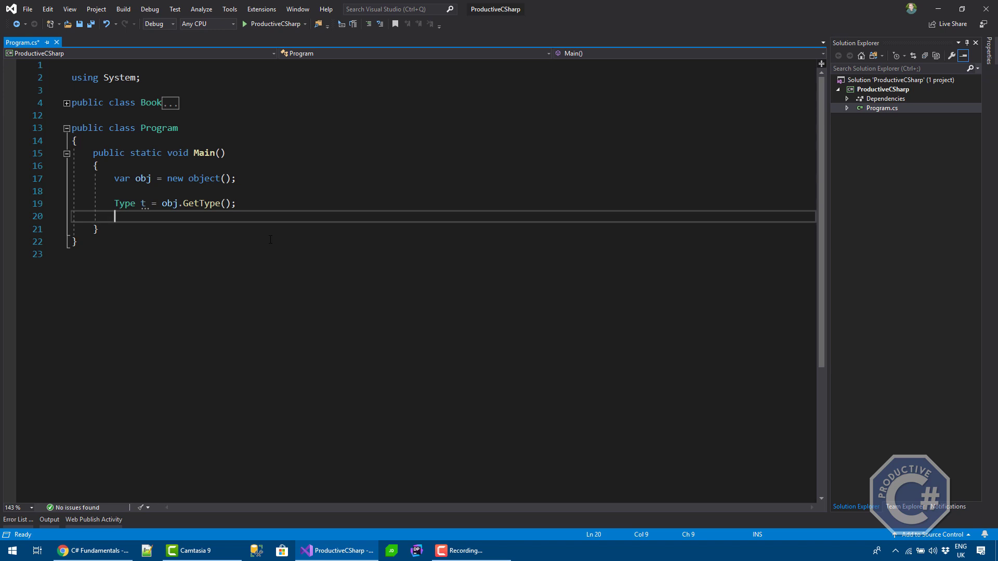
text(Console.)
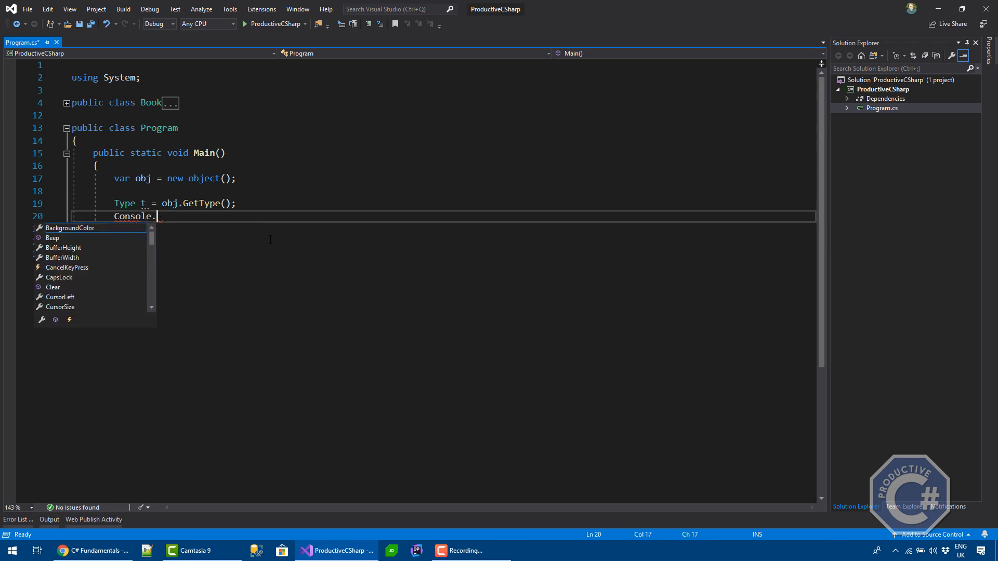
text(WriteLine)
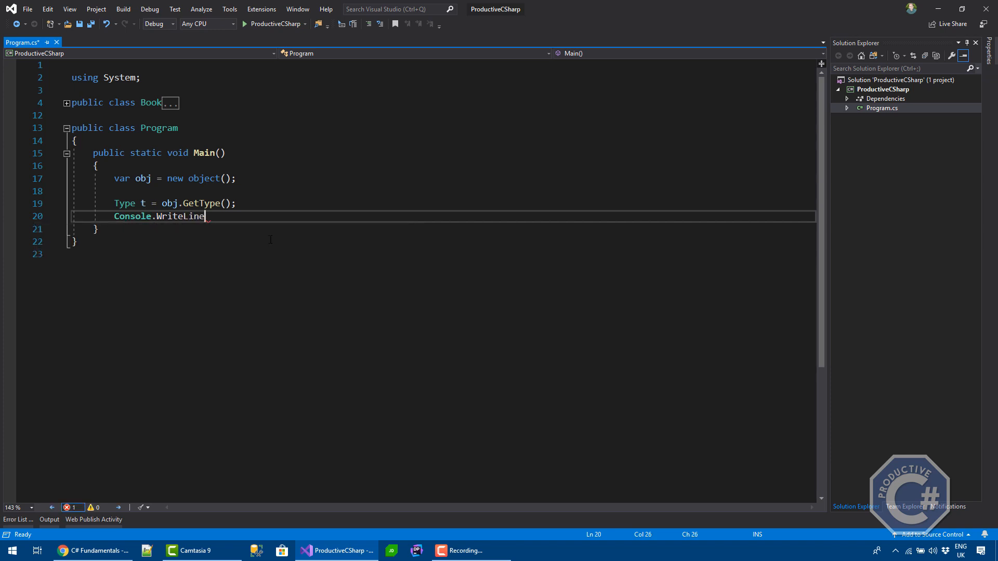
text((t);)
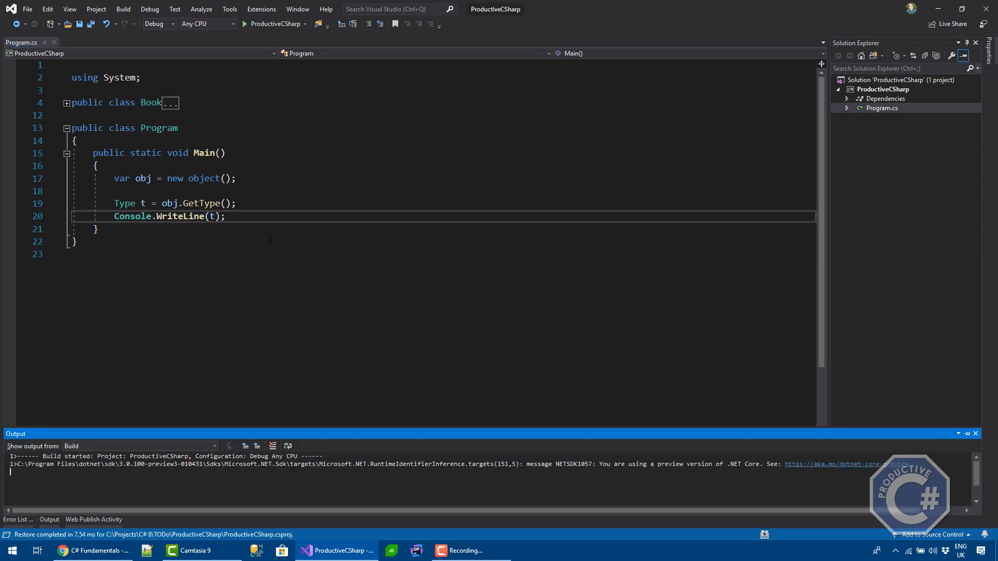
click(243, 24)
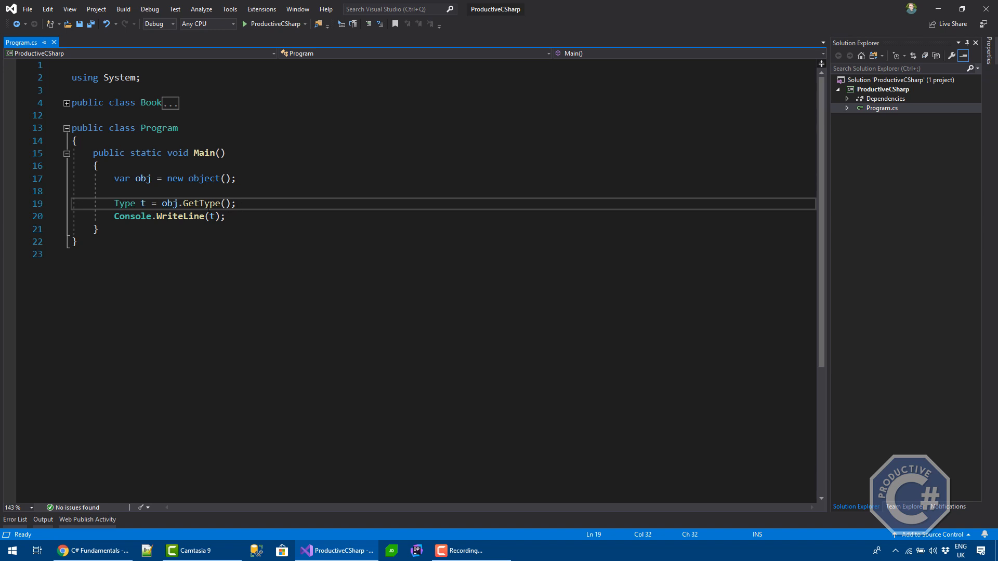
mouse_move(209, 202)
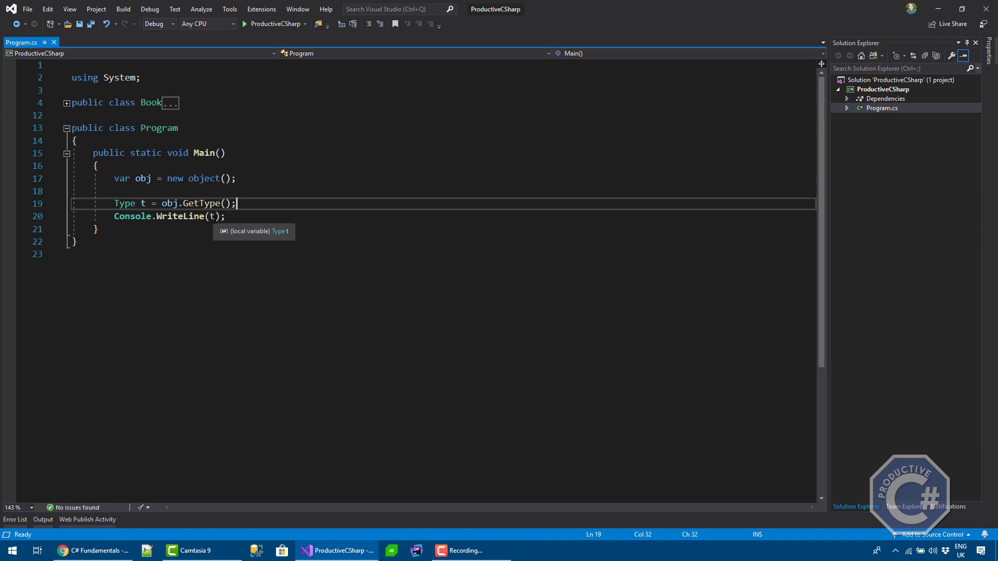
Print obj.ToString() on a second line and change the first WriteLine argument to t.FullName.
text(ToString()
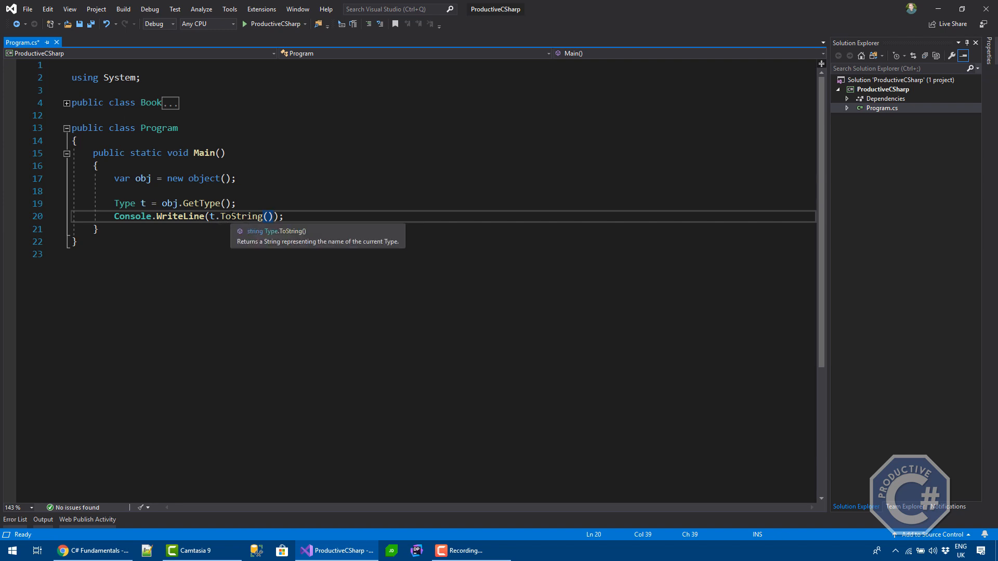
text(obj)
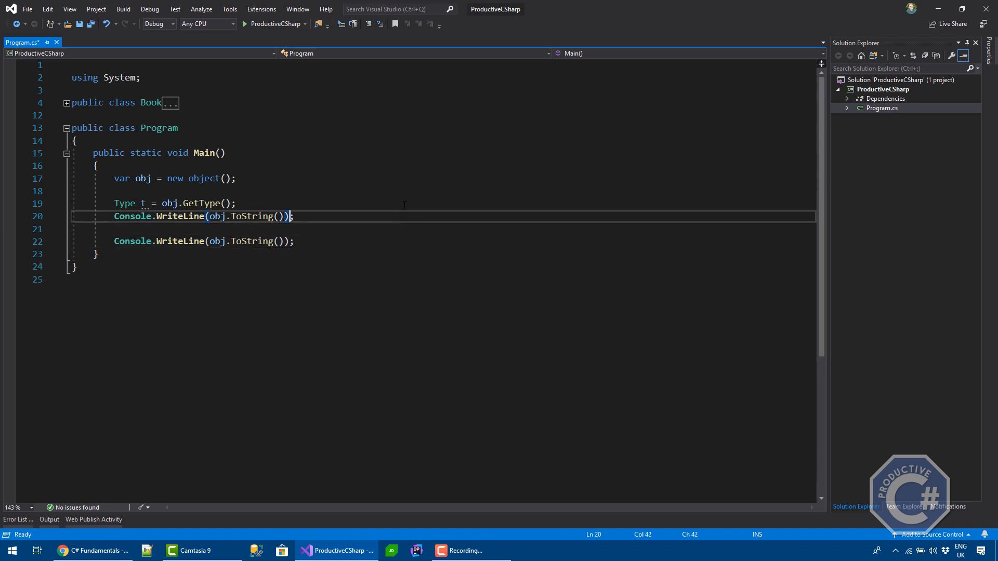
text(t.Name)
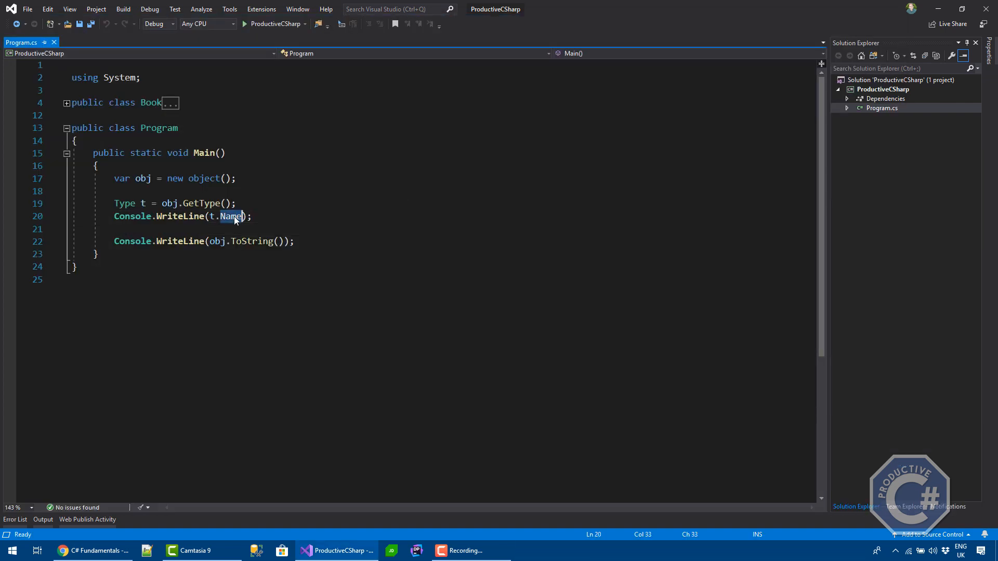
text(FullName)
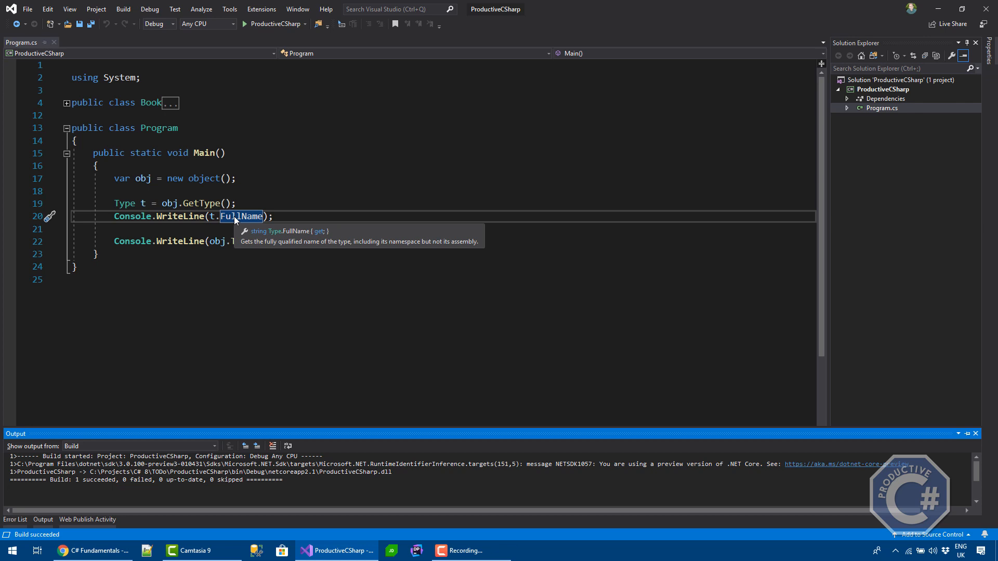
mouse_move(382, 257)
text( : System.Object)
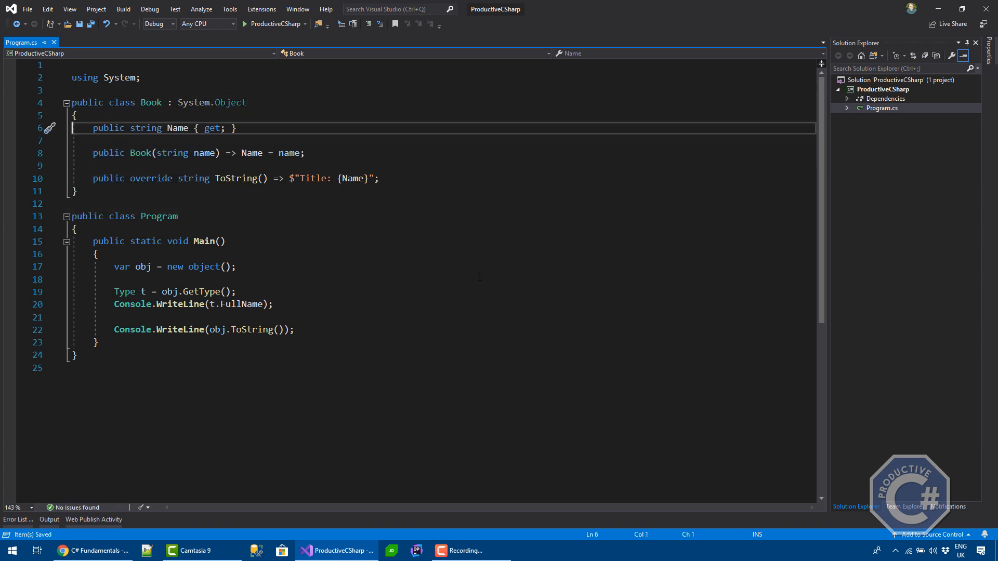
mouse_move(231, 102)
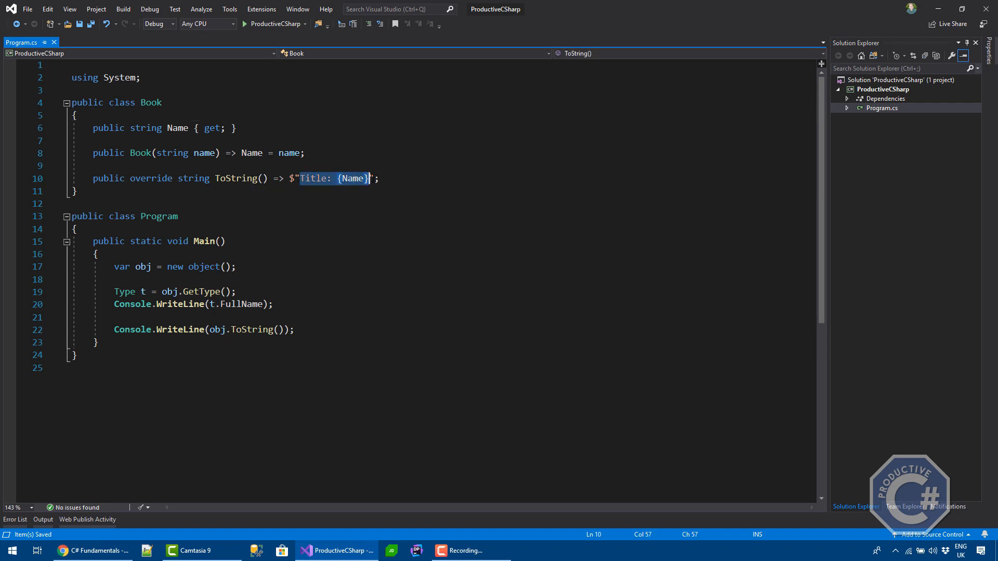
Create 'var book = new Book("Code Complete")', print it, and comment out Book's ToString override.
text(var)
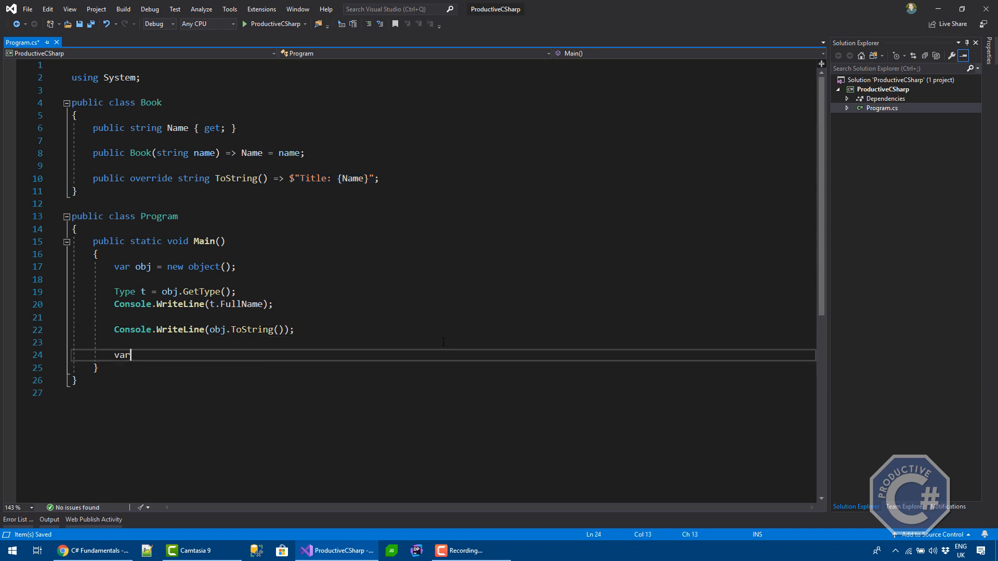
text(book = new Book()
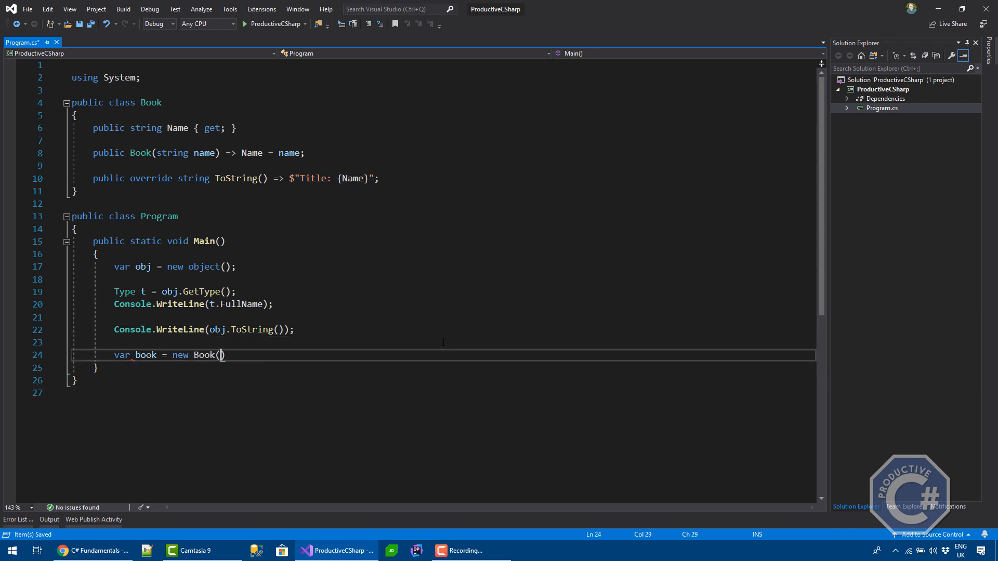
text("Code Complete")
text(Console.WriteLine(book);)
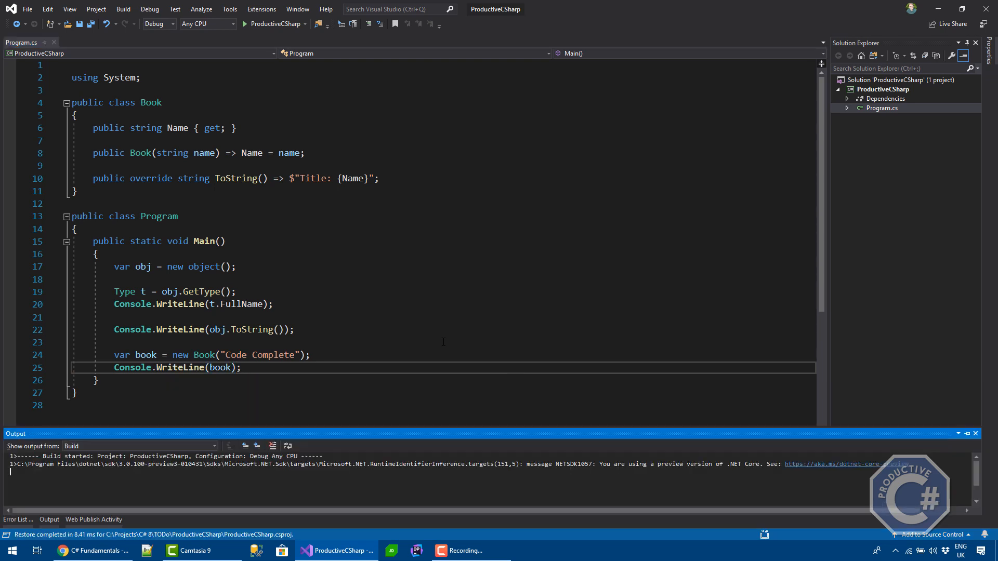
click(243, 23)
text(//)
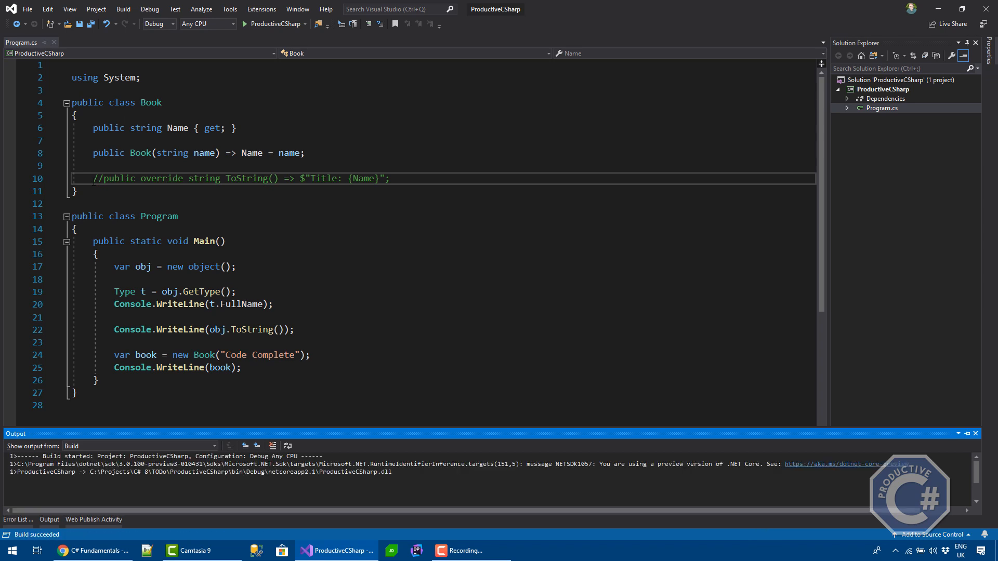
click(243, 24)
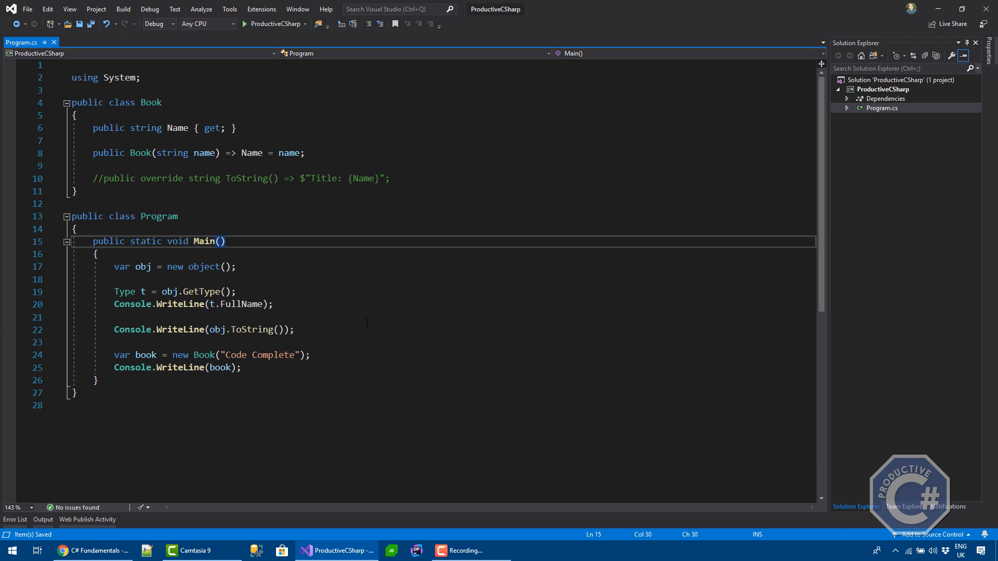
Rewrite the type on line 17 as System.Object, then revert it to the object keyword.
double_click(205, 267)
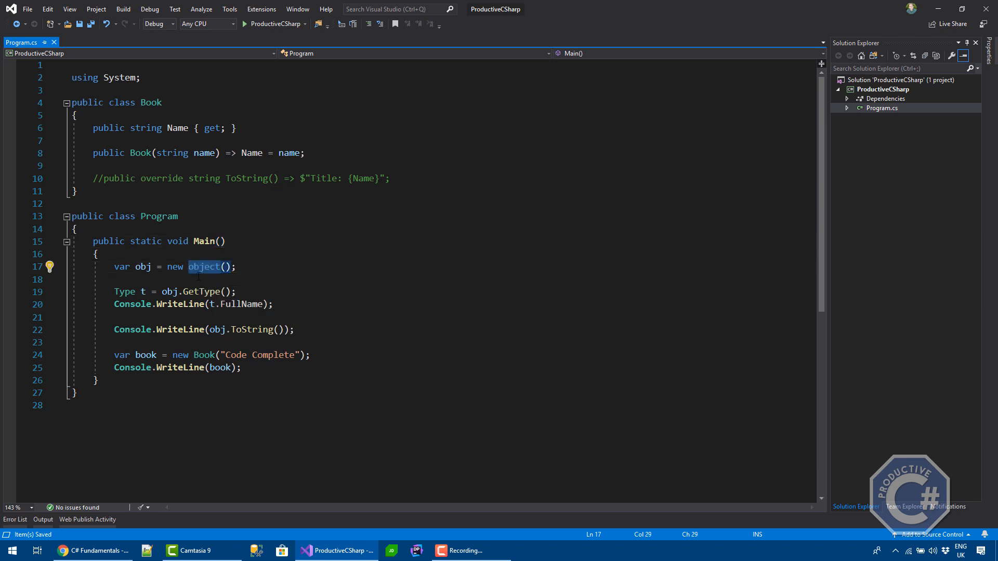
mouse_move(203, 267)
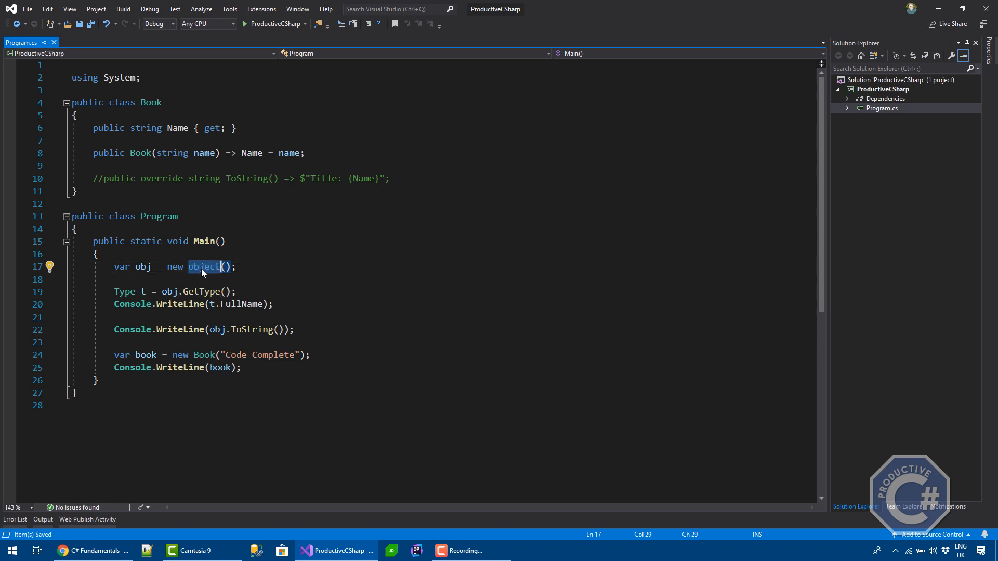
text(System.)
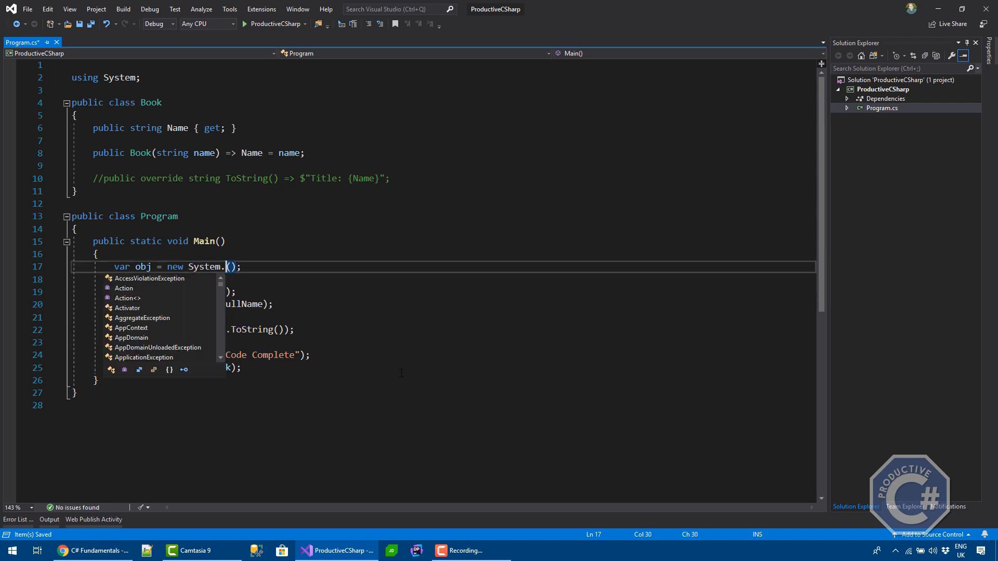
text(Object)
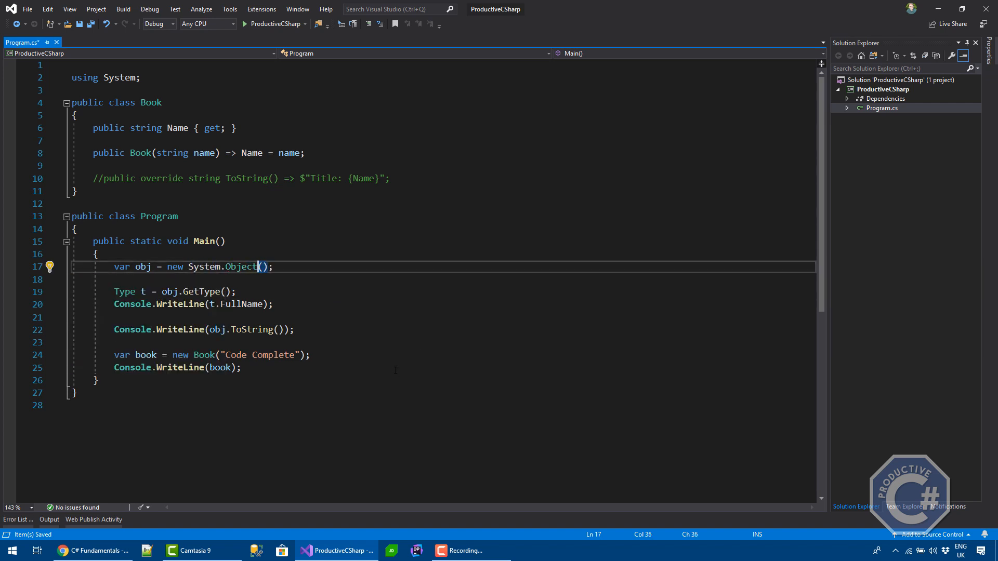
double_click(240, 267)
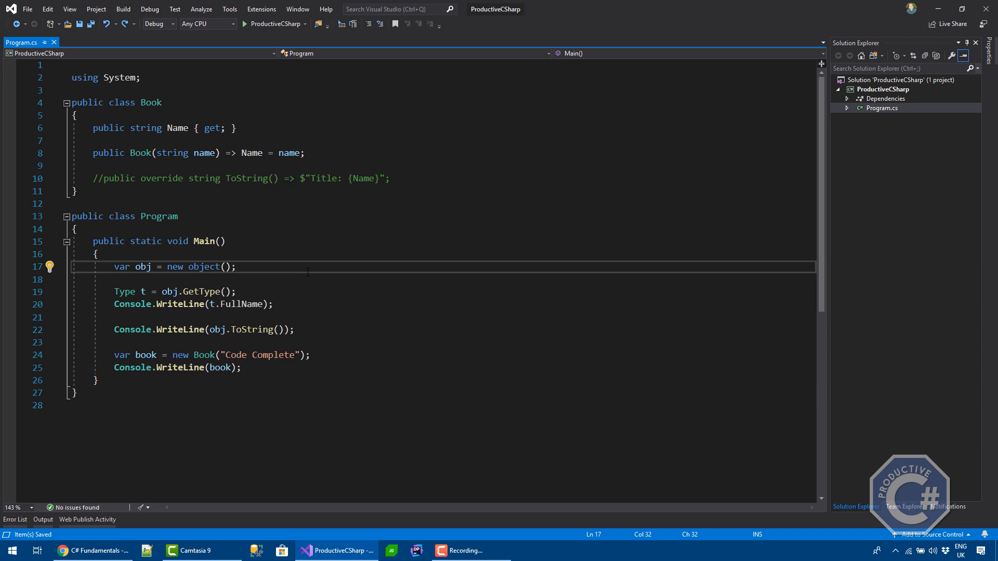
click(237, 267)
text(var lis)
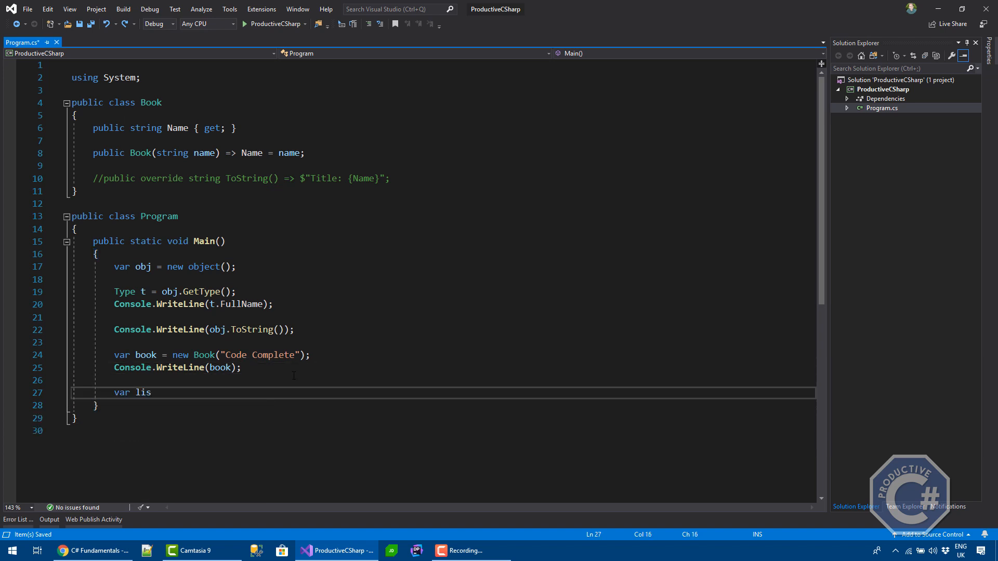
Declare 'var list = new ArrayList();' and add a using System.Collections directive.
text(t = new)
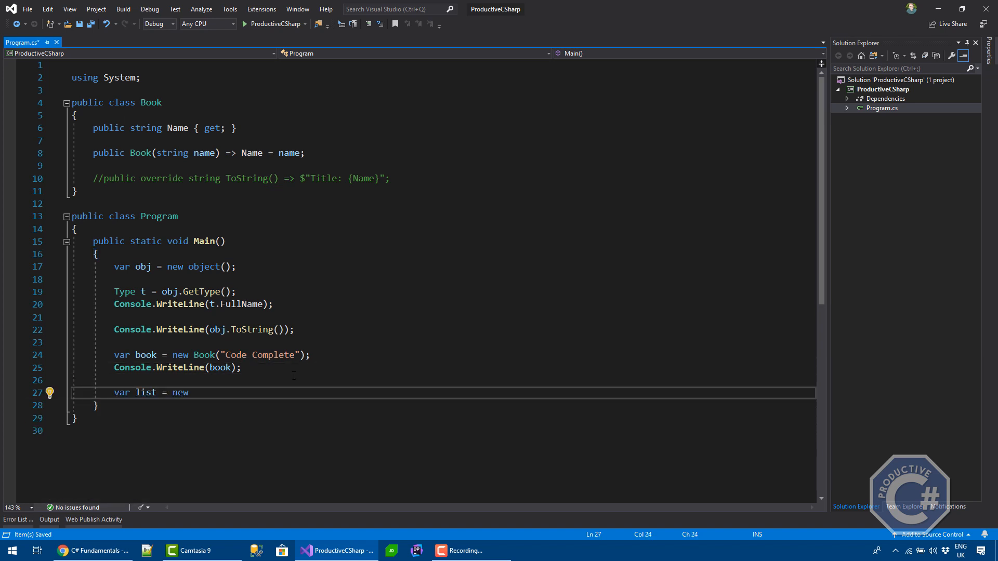
text(ArrayList()
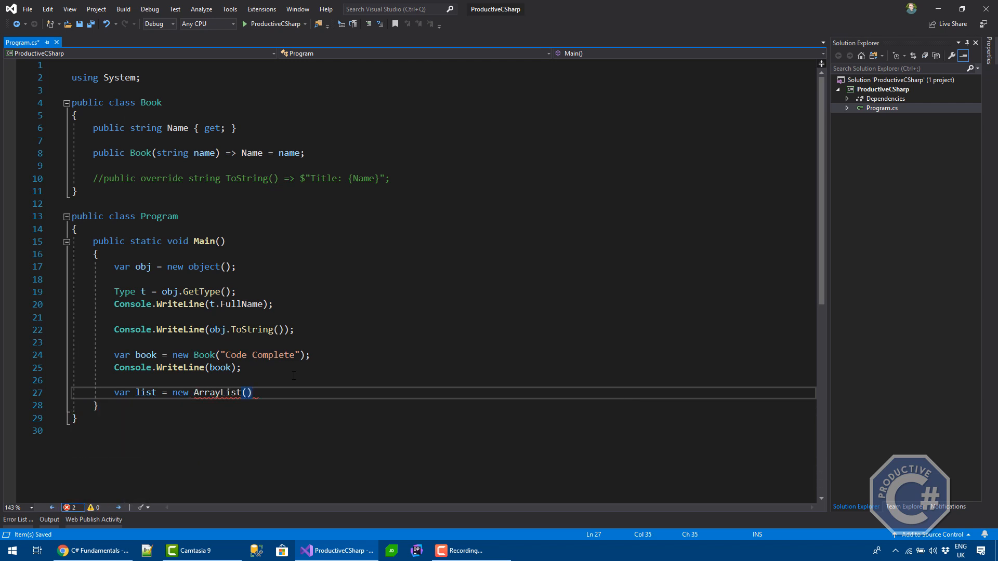
text(;)
key(Return)
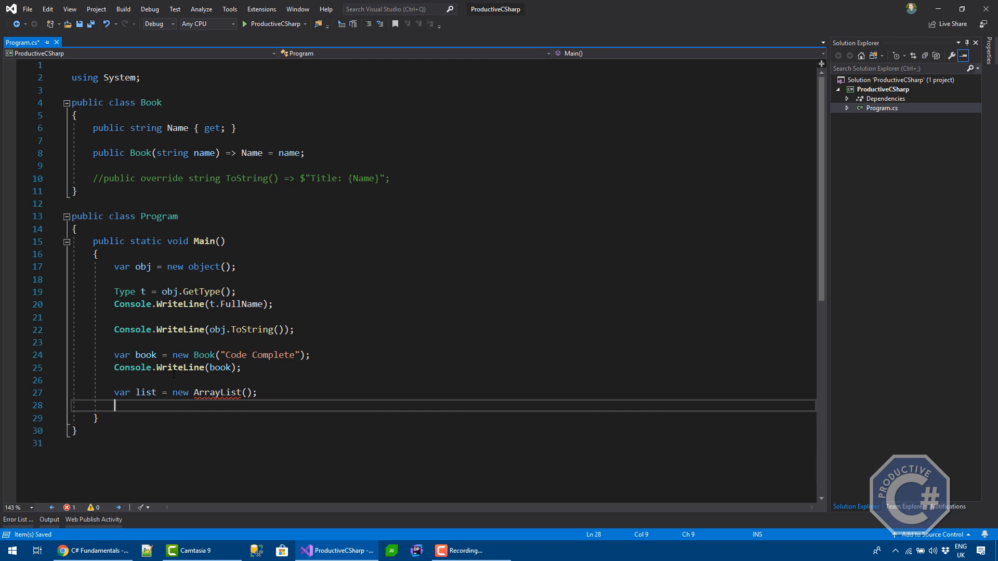
click(71, 90)
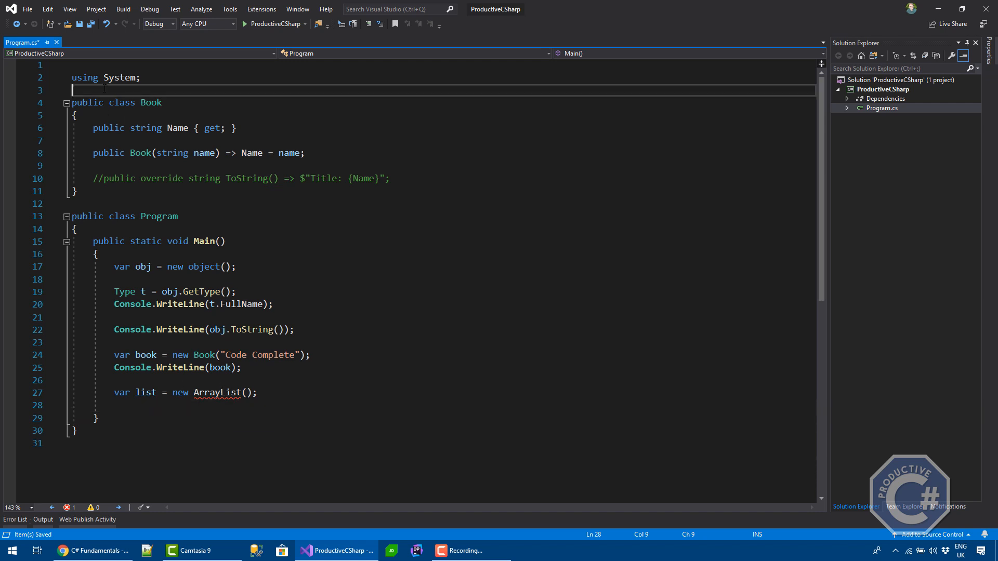
text(using System.Collections;)
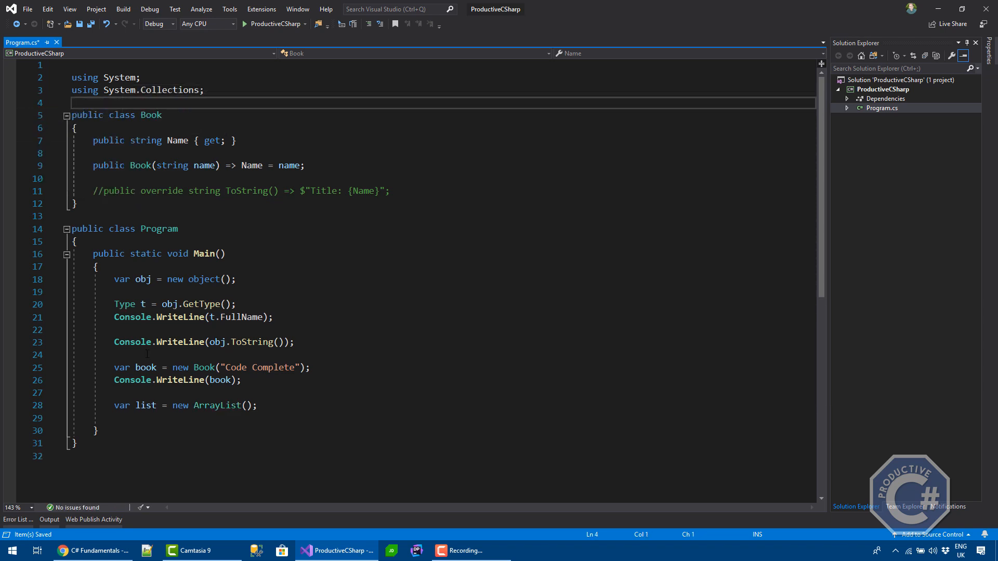
Add obj and book to the list with list.Add(obj); and list.Add(book);.
text(list.Add()
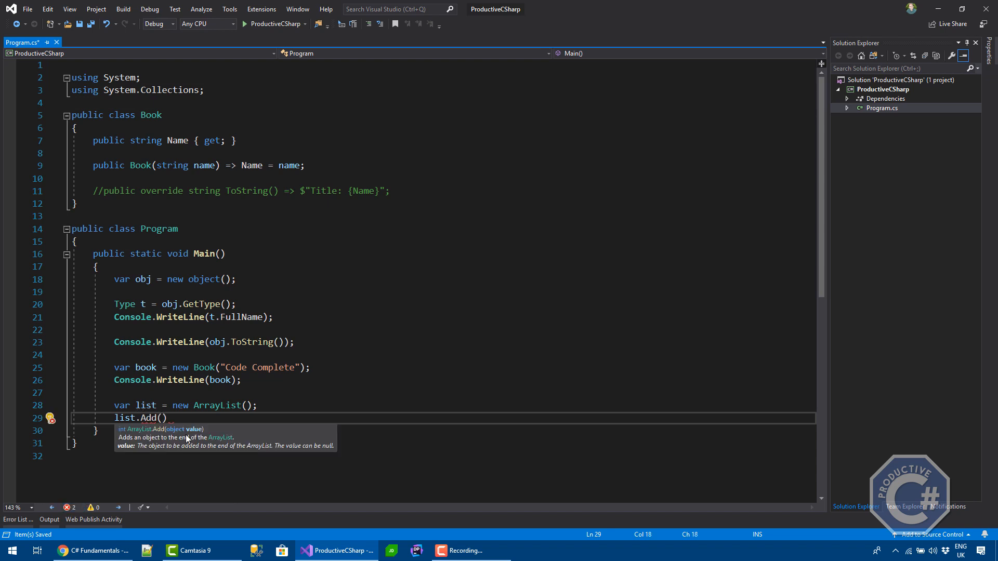
text(obj)
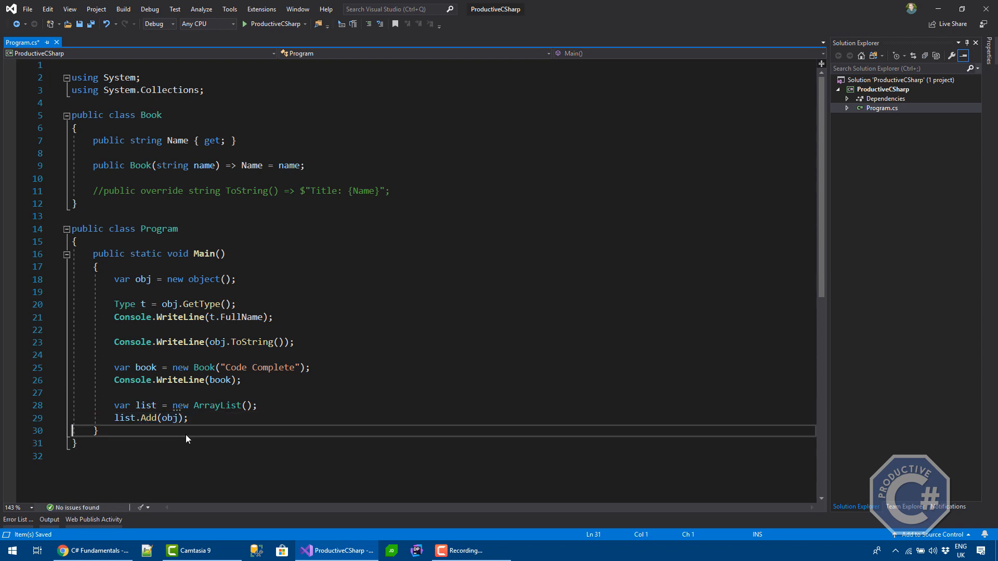
text(list.Add(book);)
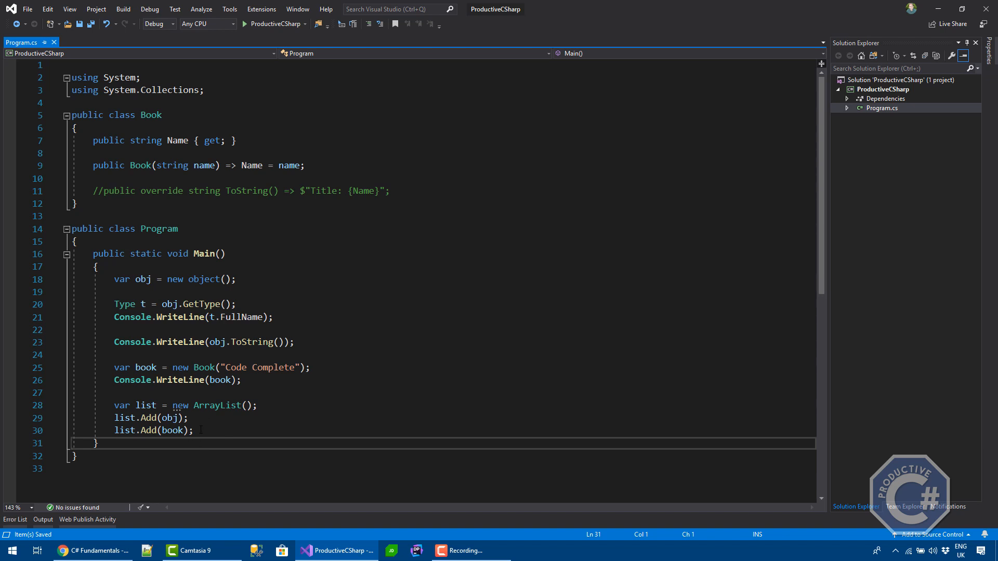
click(178, 430)
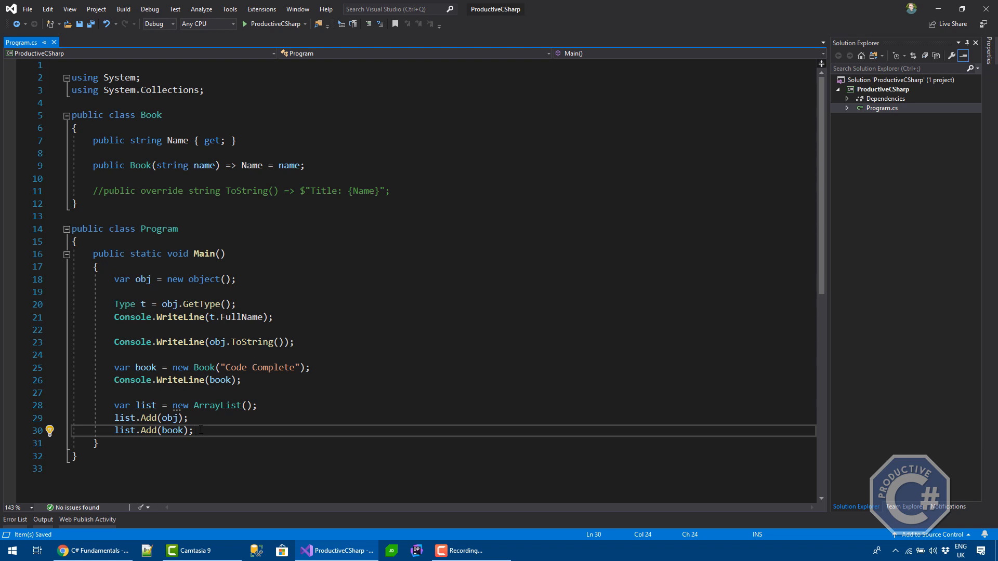
click(194, 431)
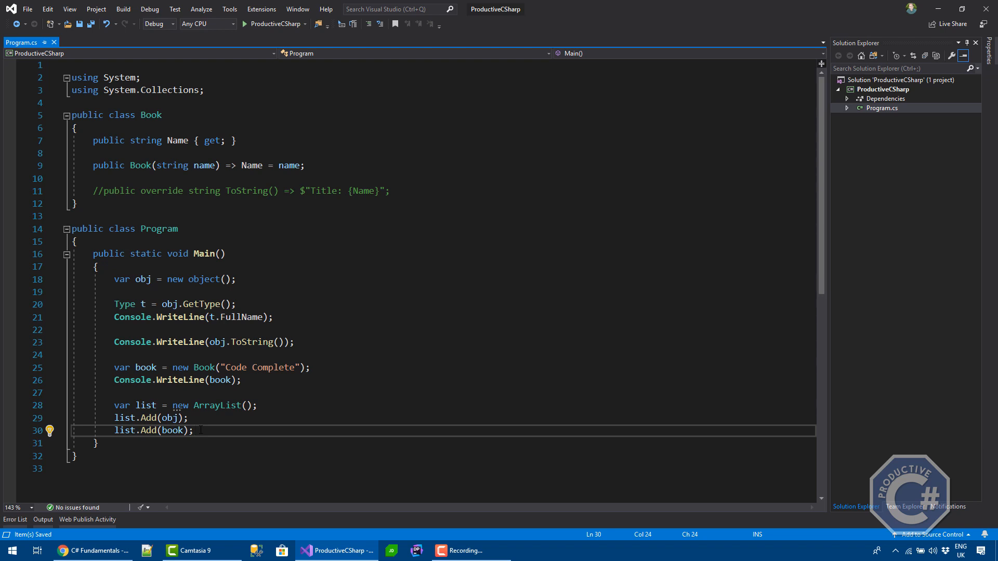
text(i)
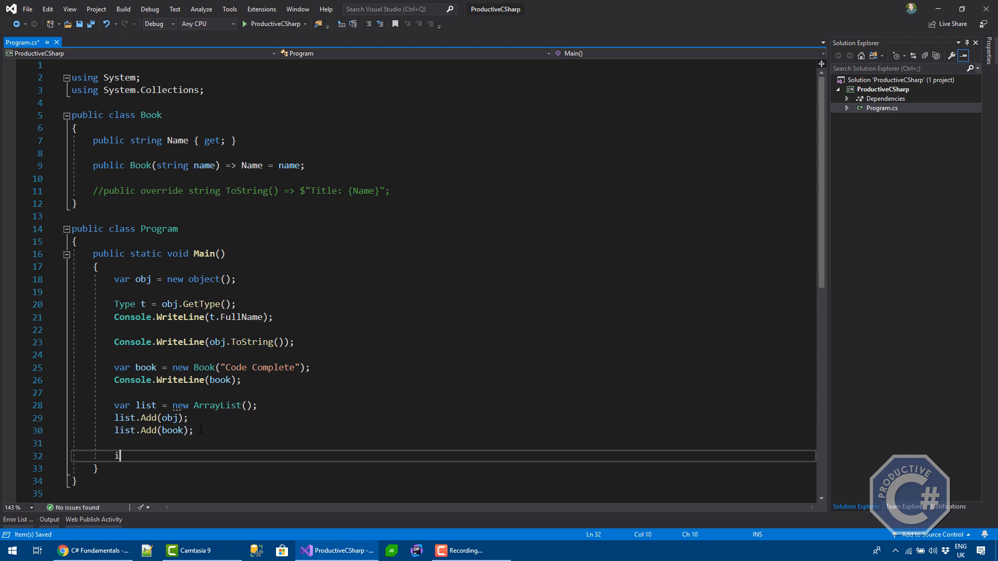
Declare int n = 10 and box it into obj with a '// boxing' comment.
text(nt n = 10;)
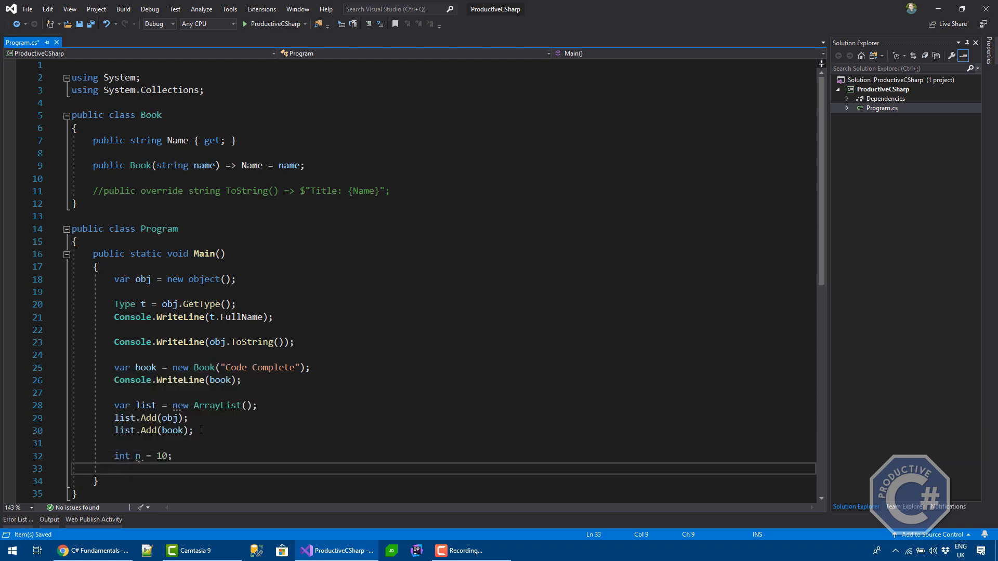
text(var o)
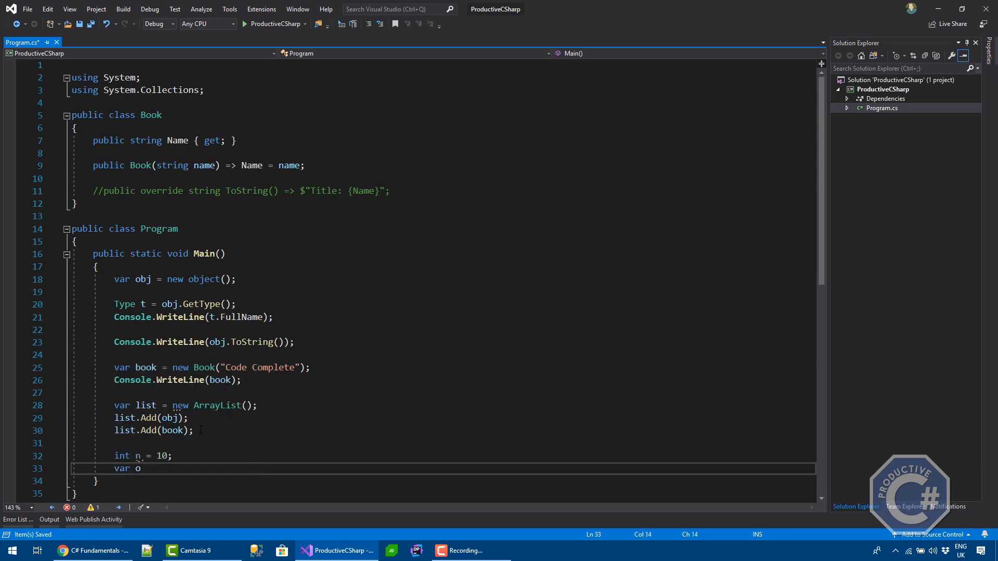
text(bj =)
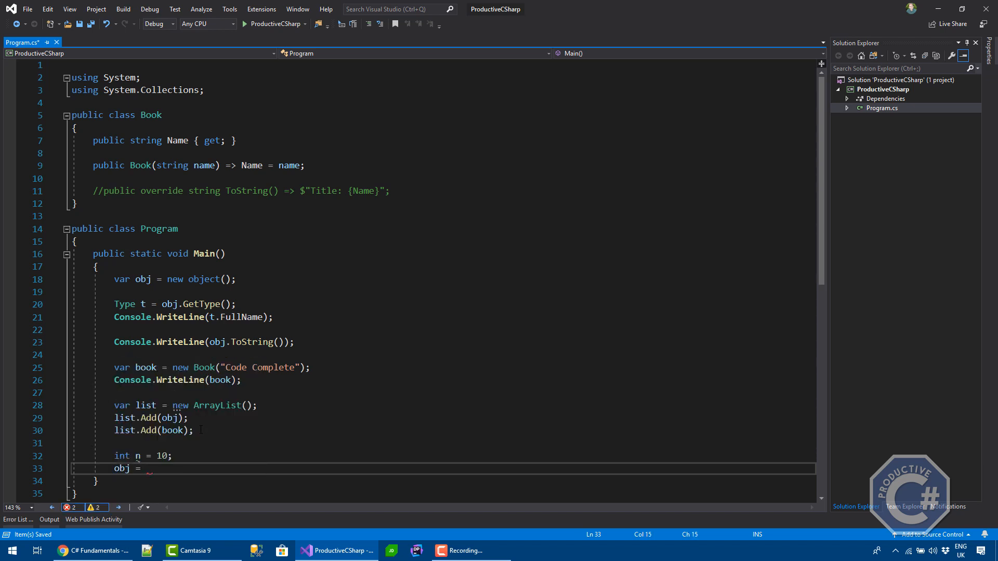
text(n;)
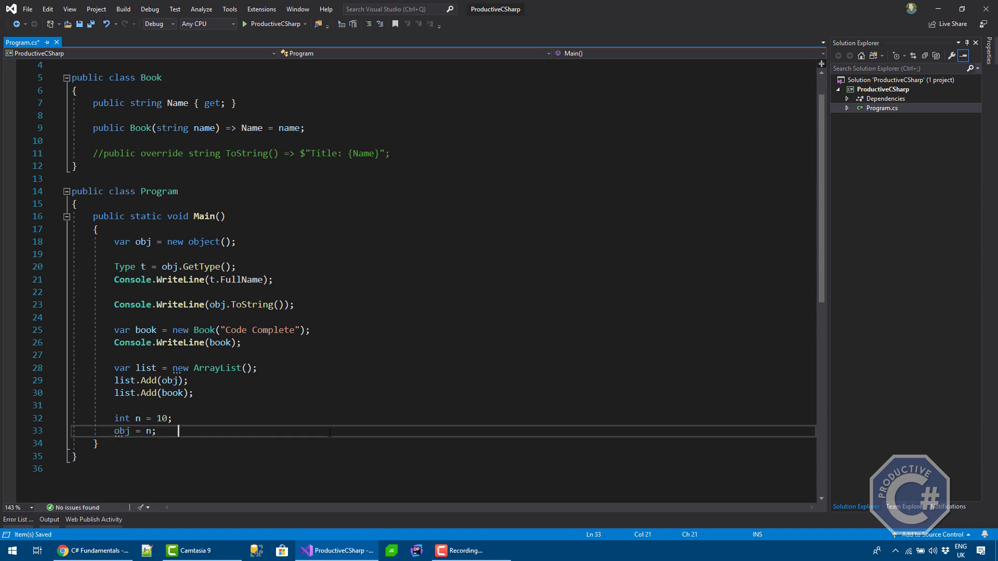
text(// boxing)
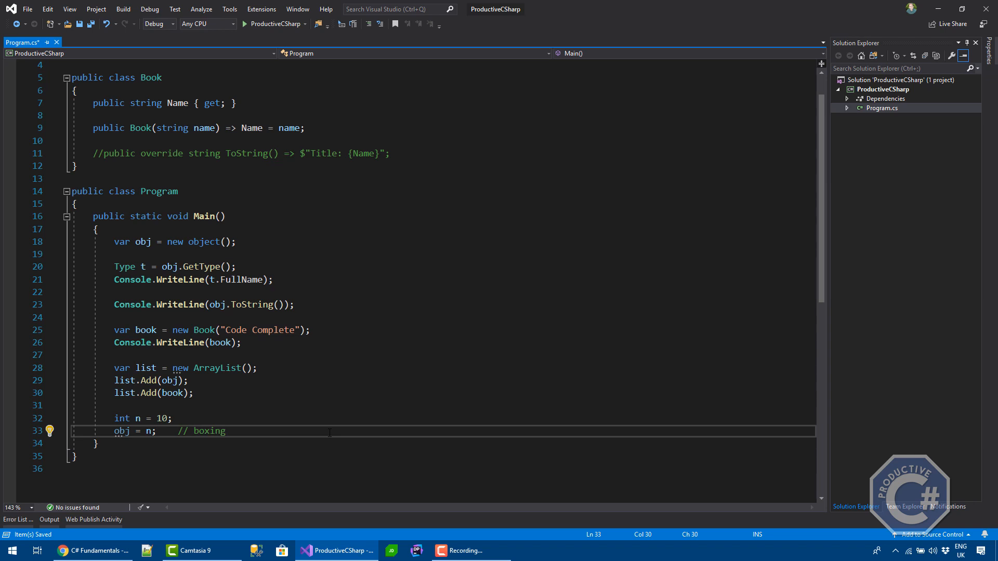
Unbox it back with 'n = (int)obj;' and a '// unboxing' comment.
text(n =)
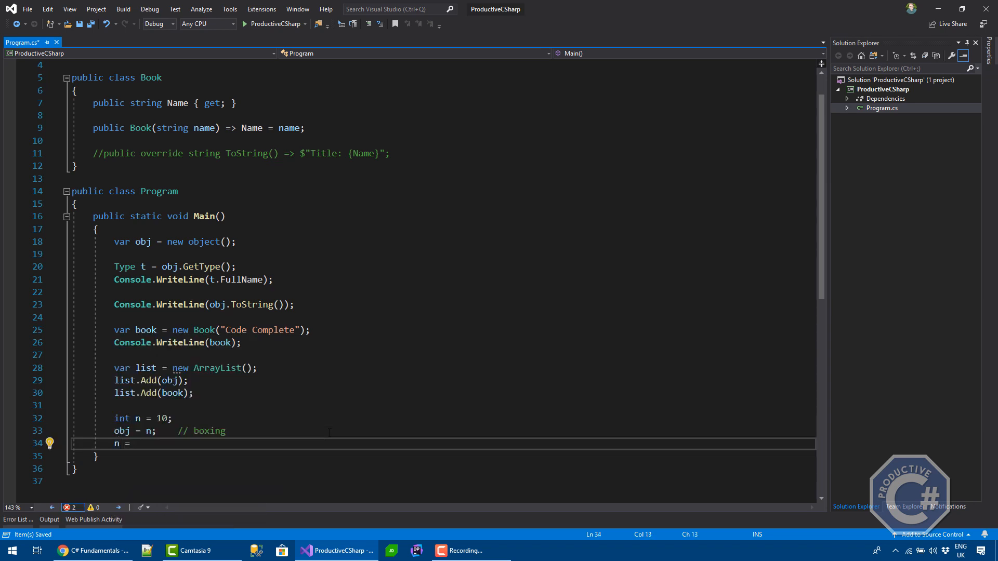
text((int))
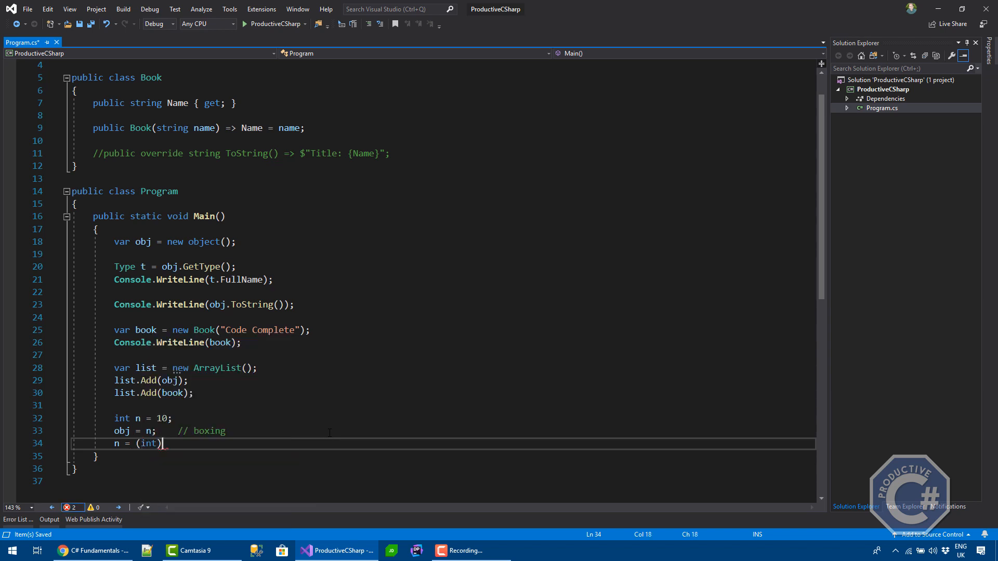
text(obj;)
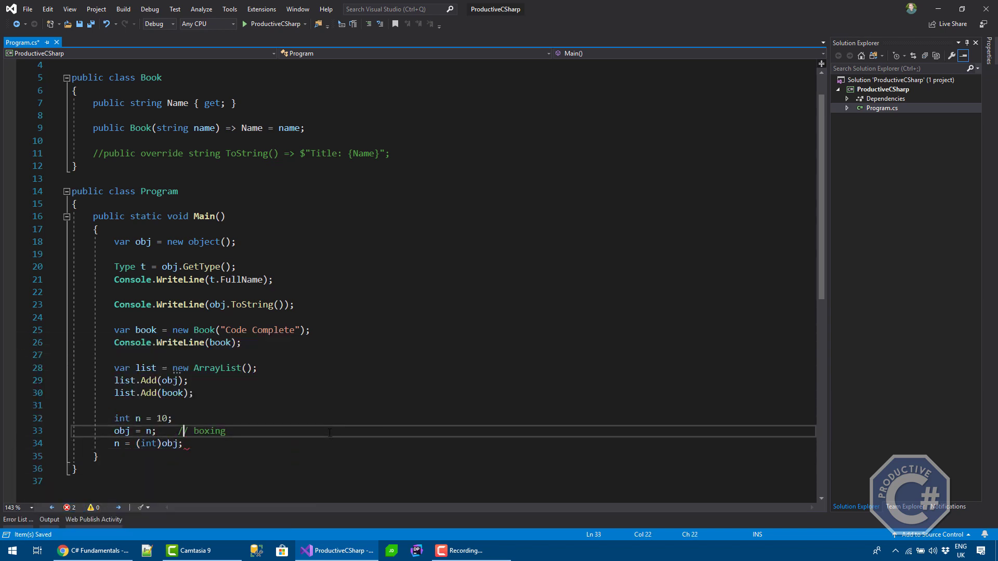
text(/)
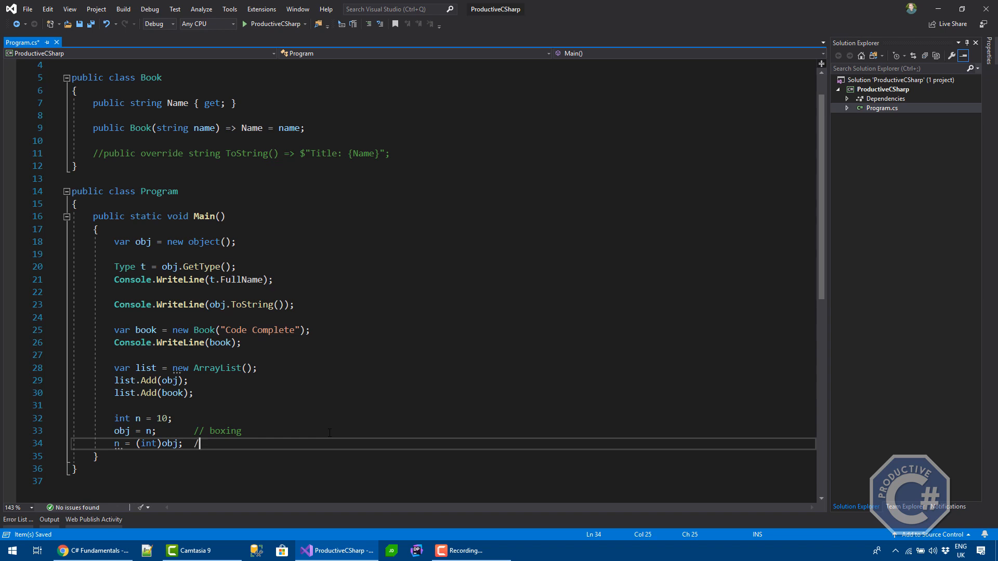
text(/ unboxing)
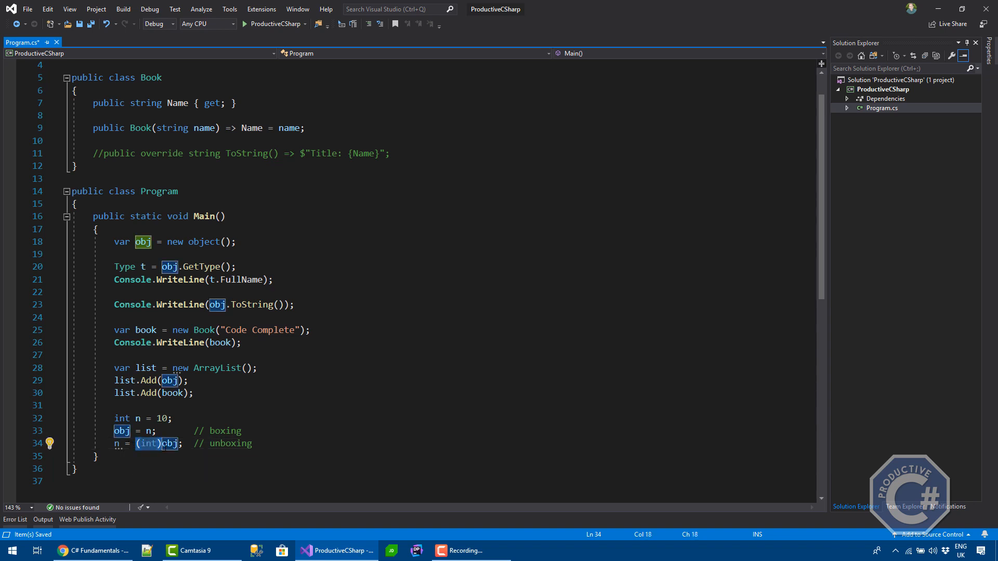
mouse_move(169, 444)
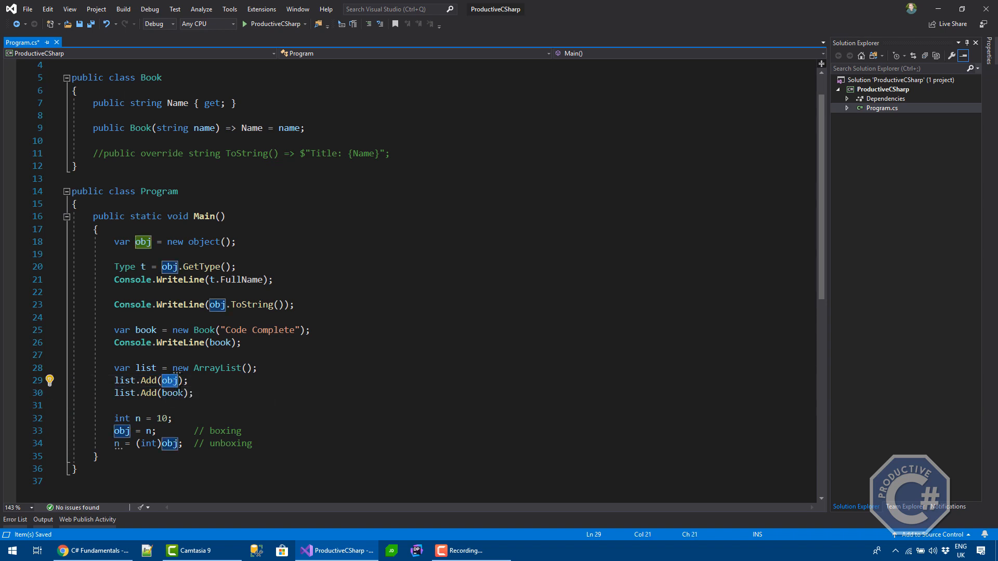
mouse_move(170, 393)
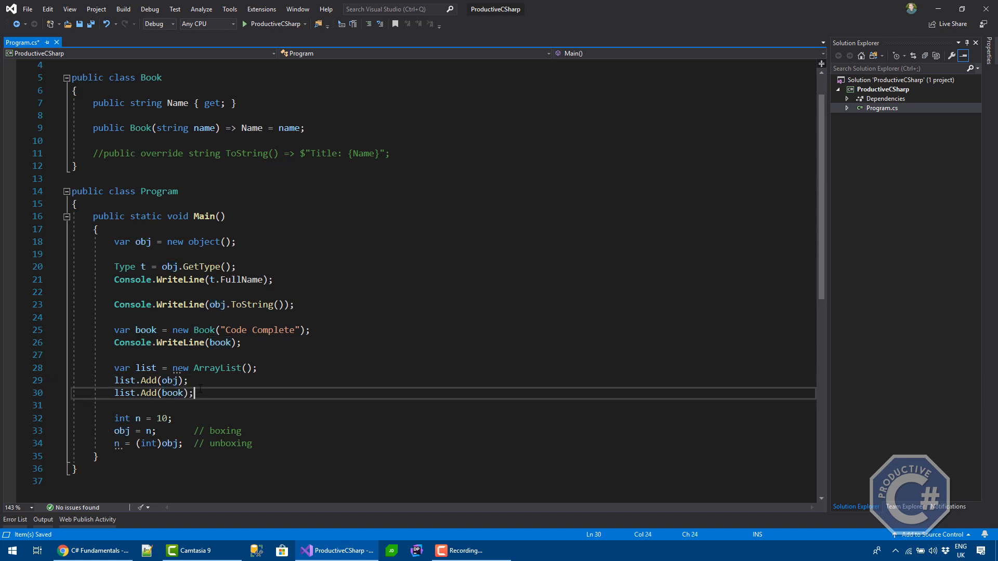
Add the integer 3 to the ArrayList with list.Add(3);.
text(list.Add)
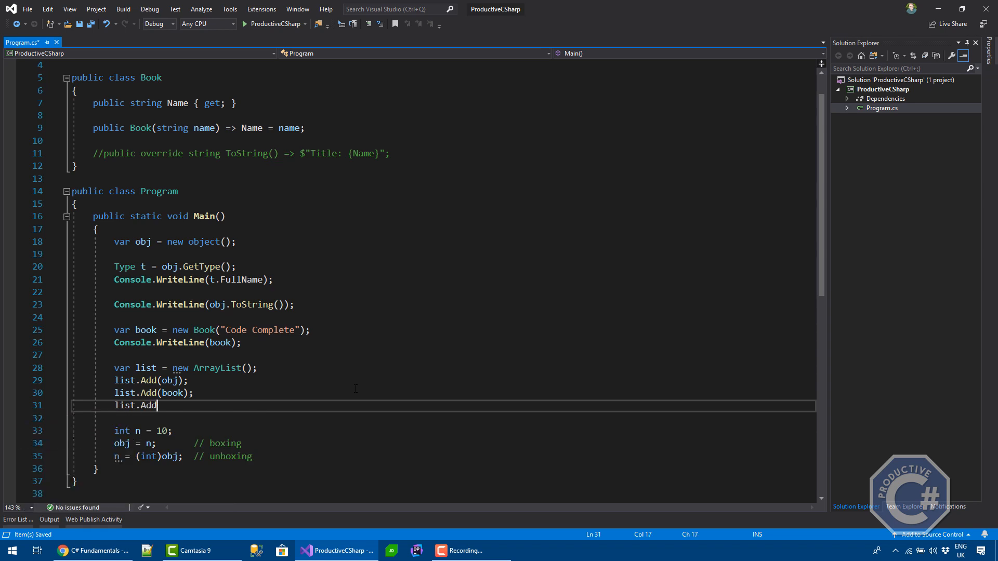
text((3);)
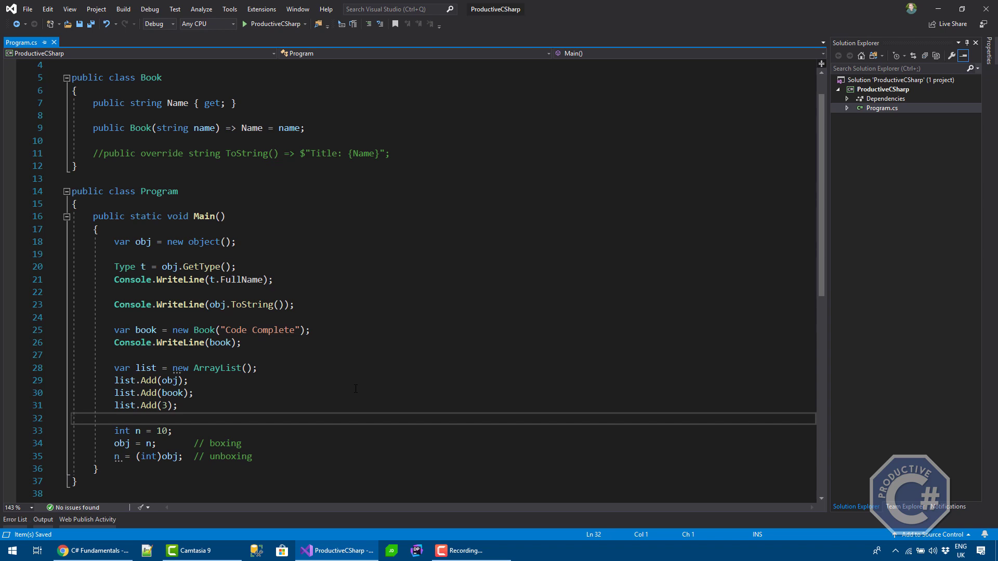
Declare 'var array = new List<int>();' with the System.Collections.Generic import and try array.Add(obj);.
click(180, 406)
text(var array = new Array)
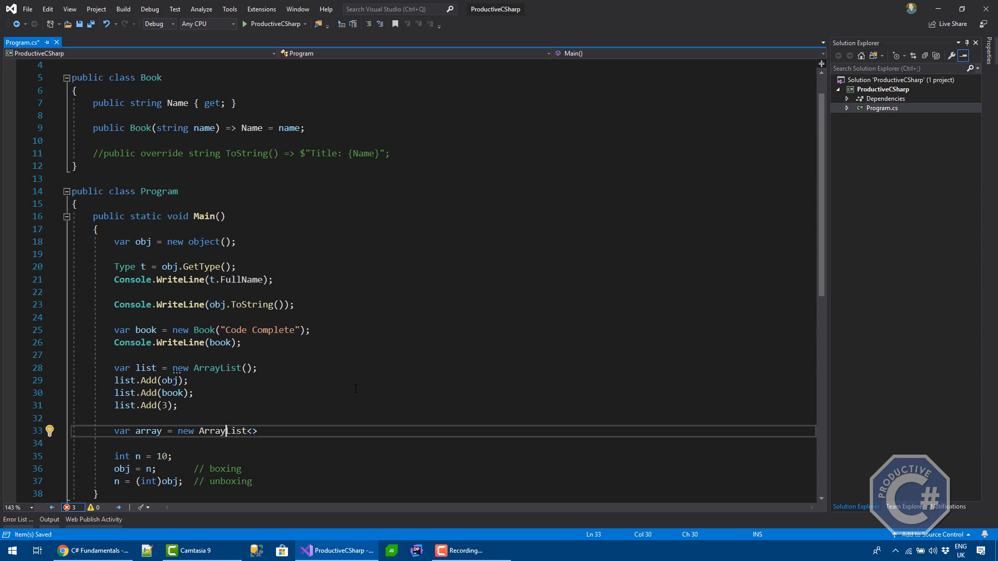
text(List<int)
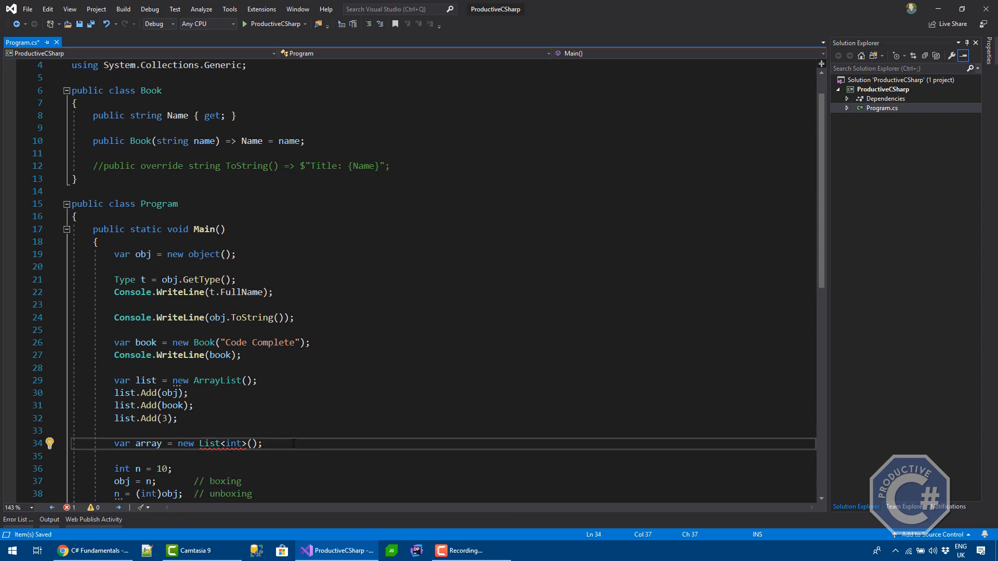
text(array.)
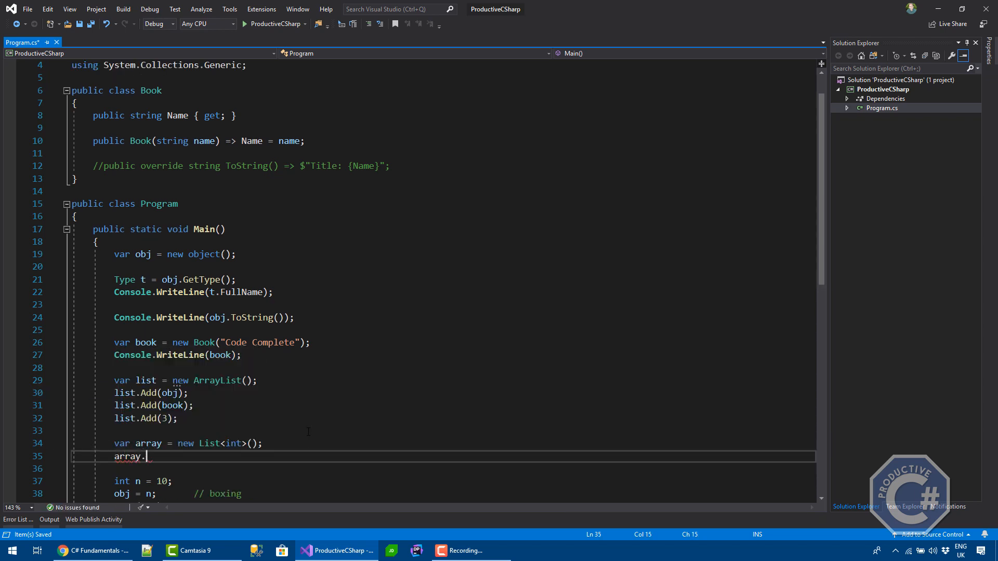
text(Add())
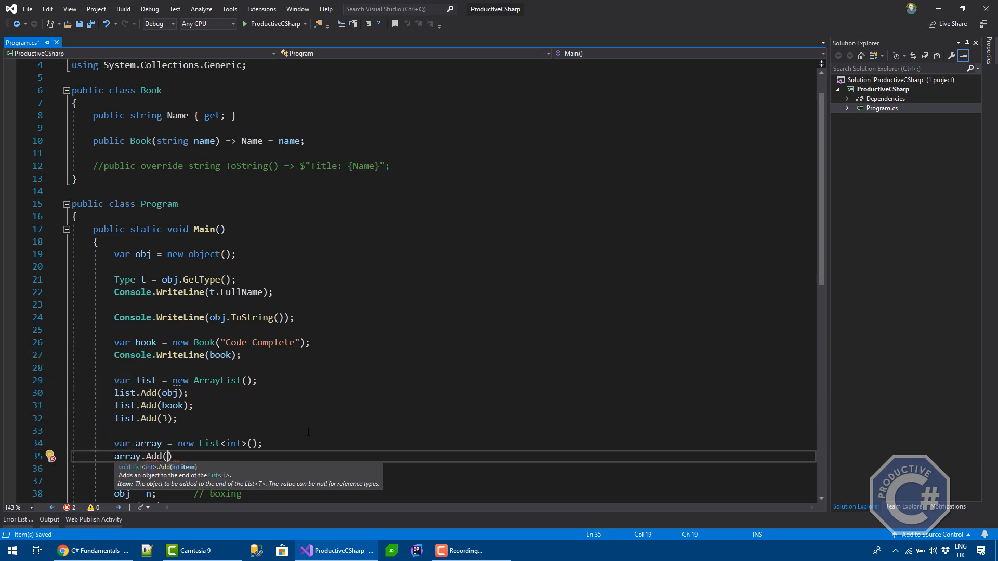
text(obj);)
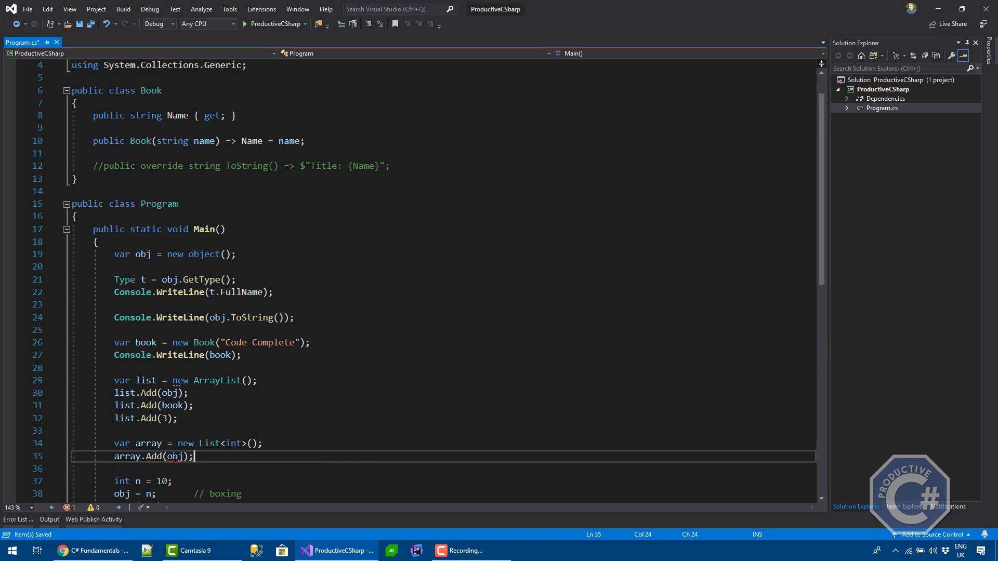
mouse_move(173, 457)
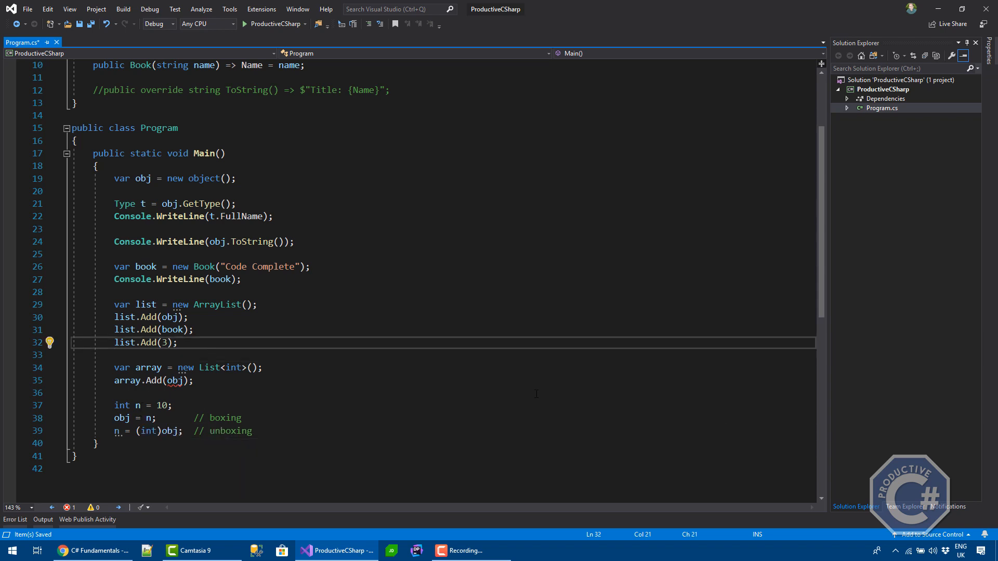
Write the cast statement 'book = (Book)obj;' on a new line after list.Add(3);.
key(Enter)
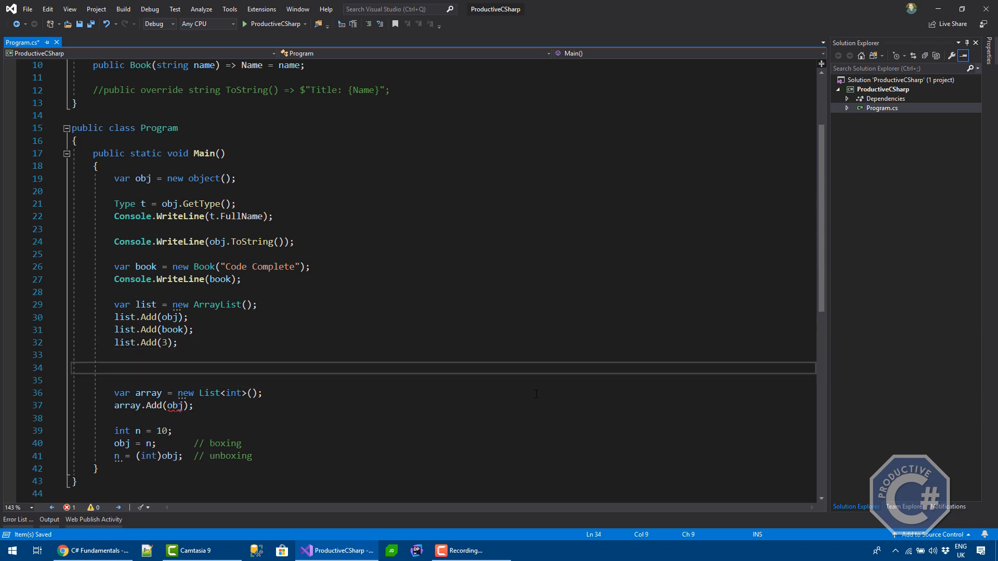
click(114, 368)
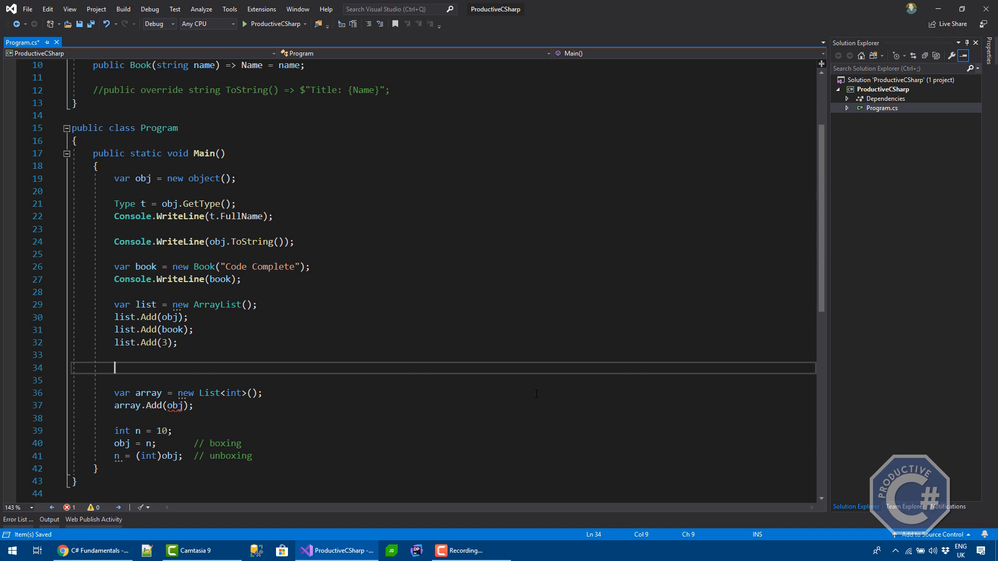
text(obj = book;)
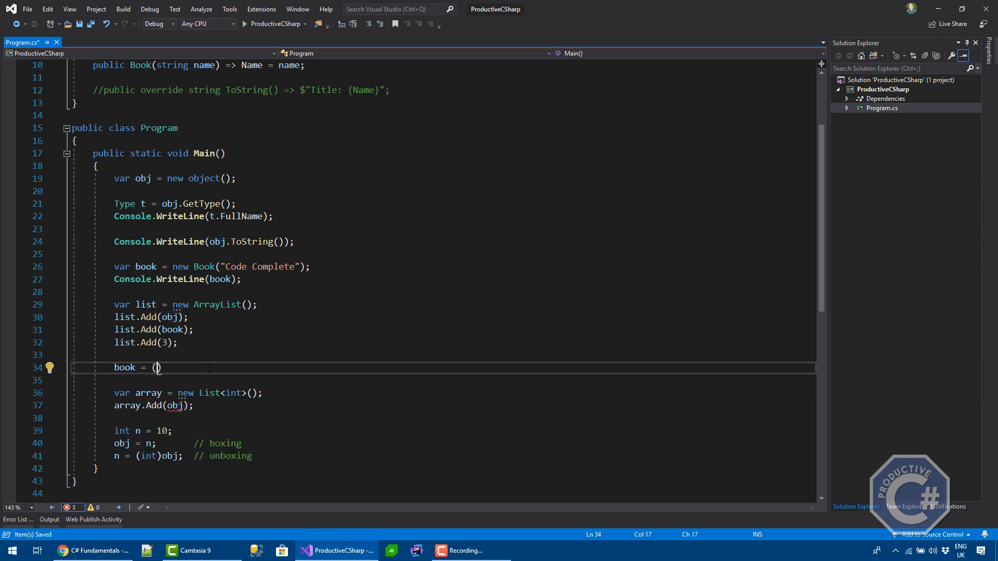
text(Book)
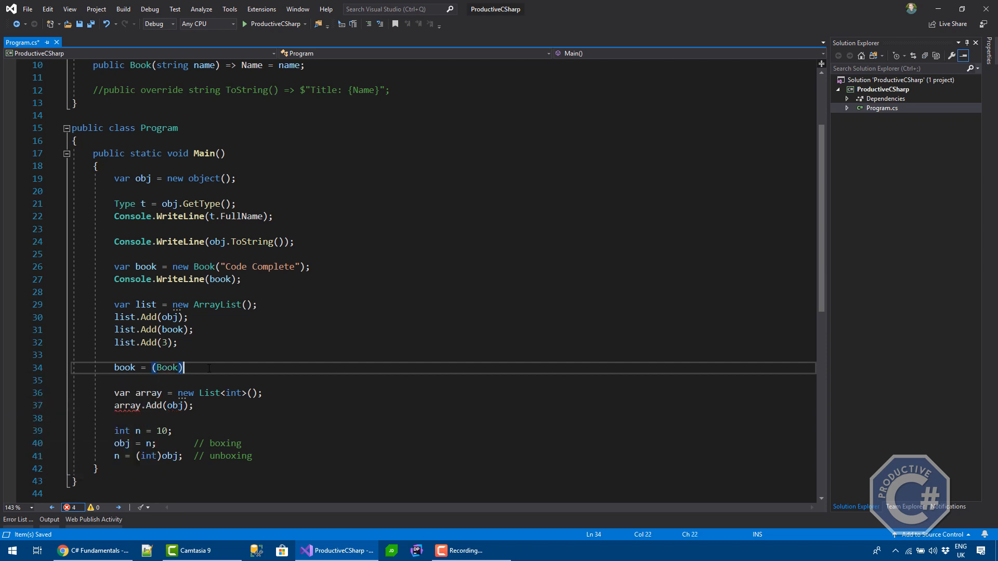
text(obj;)
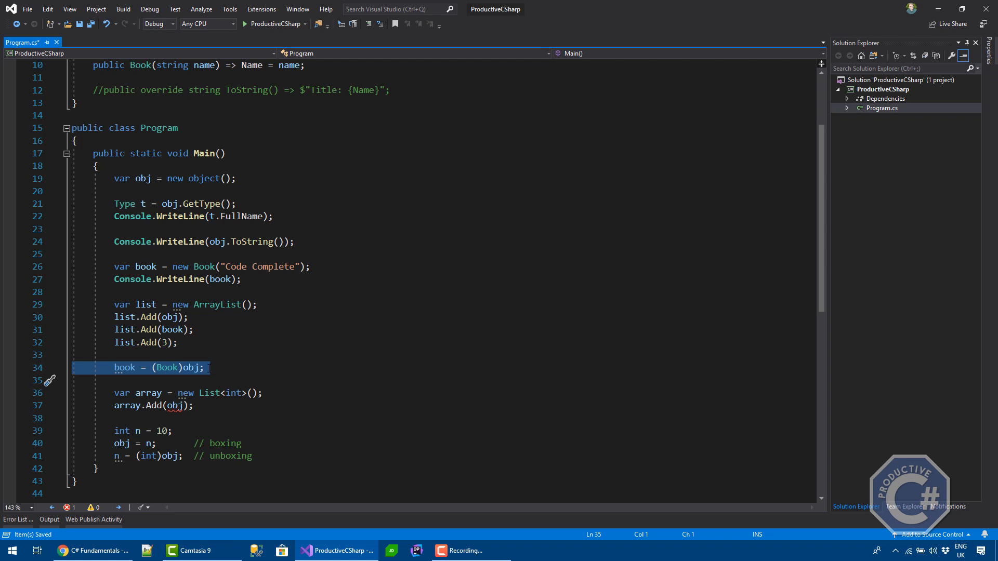
mouse_move(194, 367)
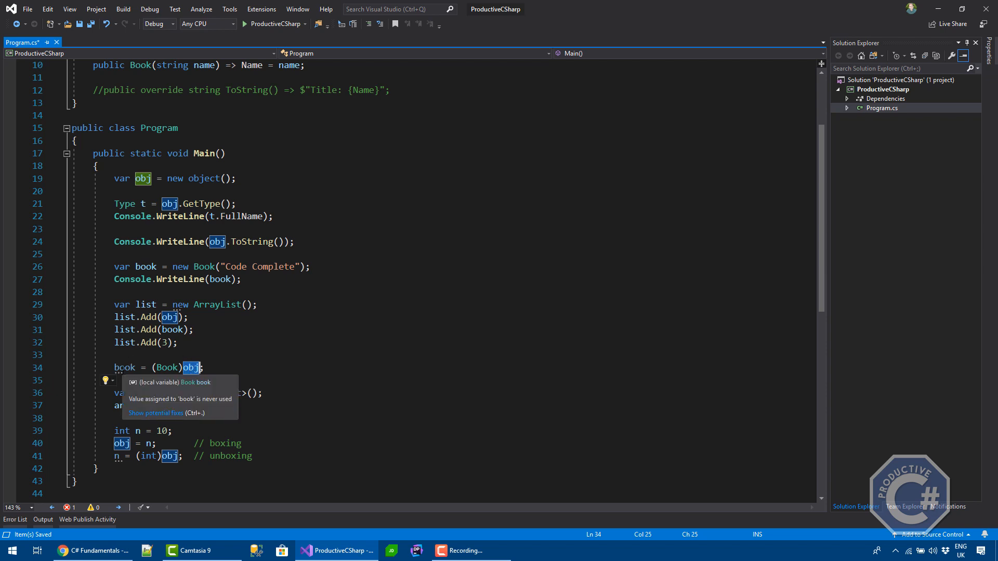
click(203, 367)
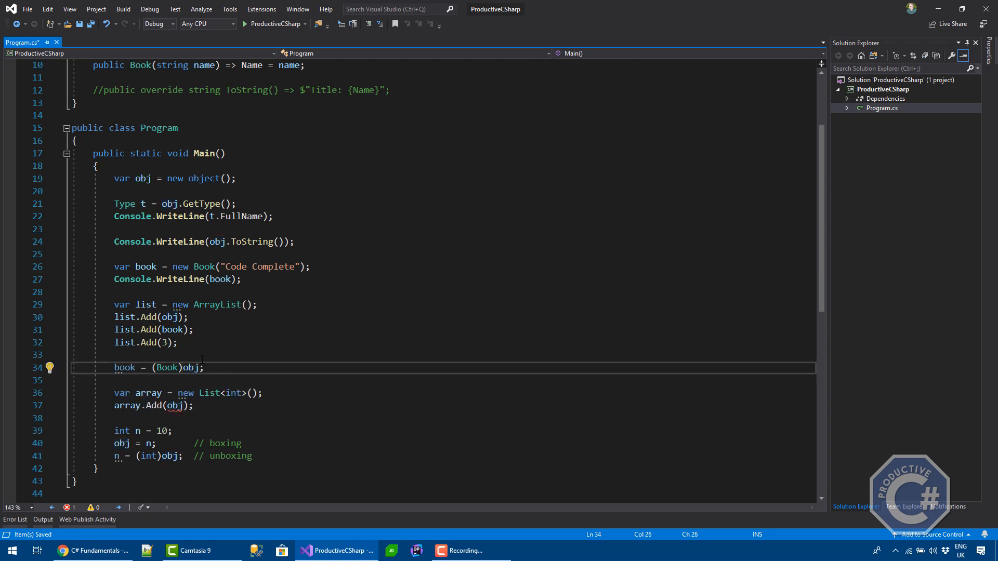
mouse_move(199, 367)
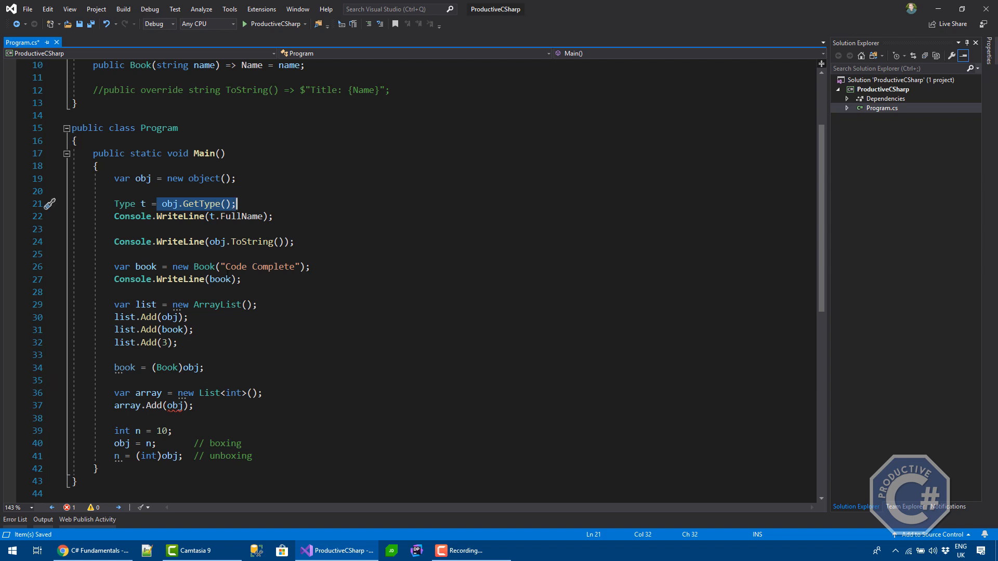
Write the condition if (obj is Book b) below the cast, using pattern matching.
click(115, 380)
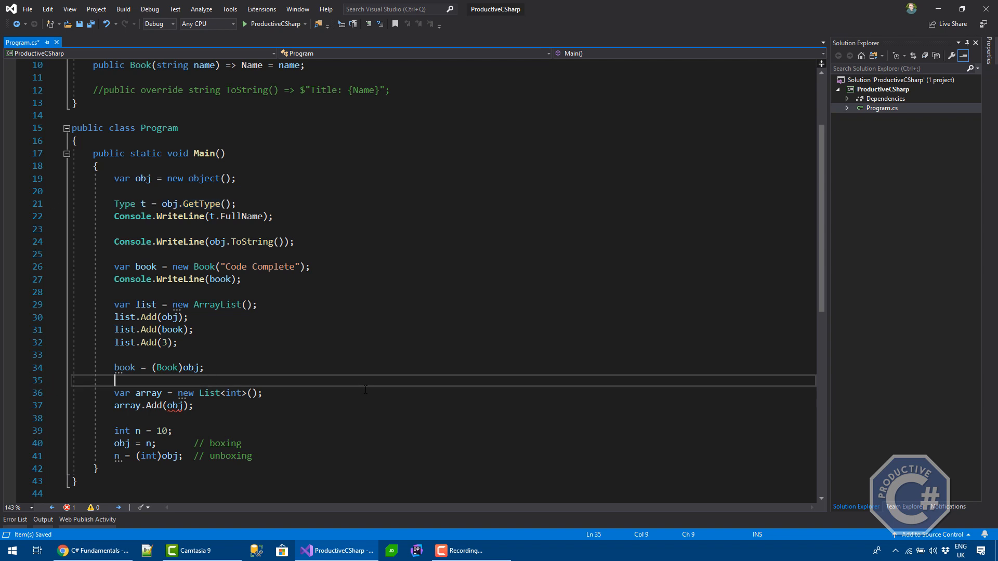
text(i)
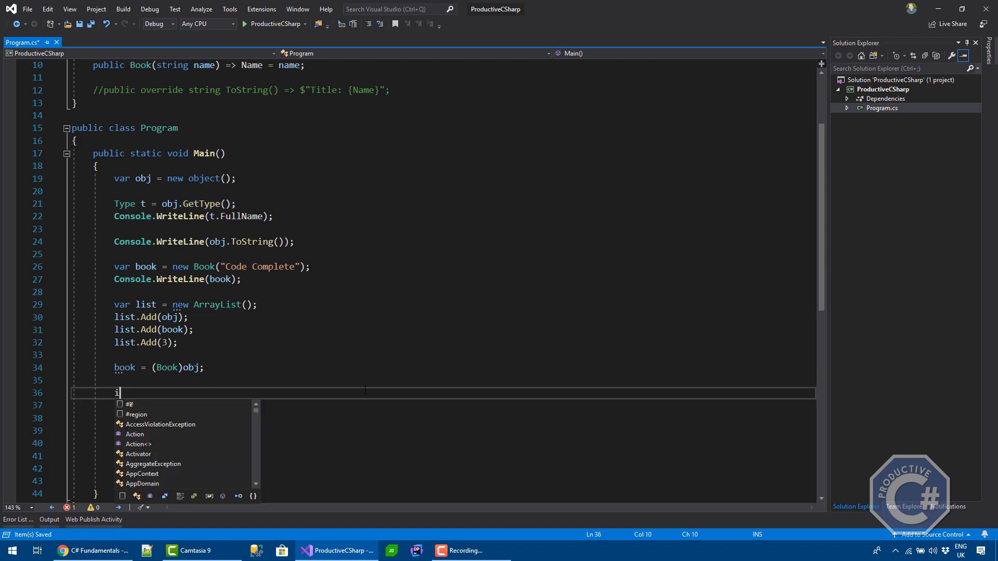
text(f (obj is Book)
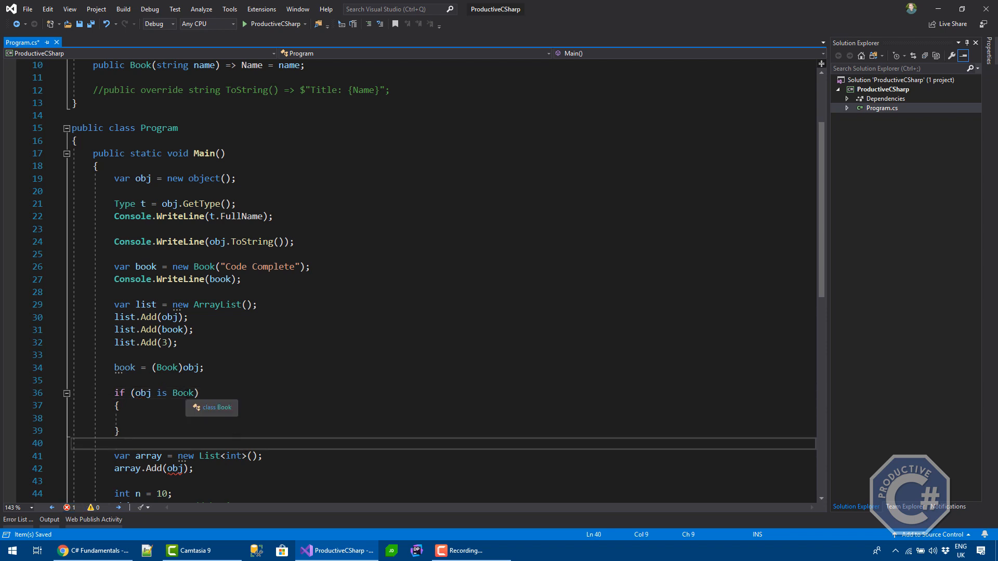
click(197, 393)
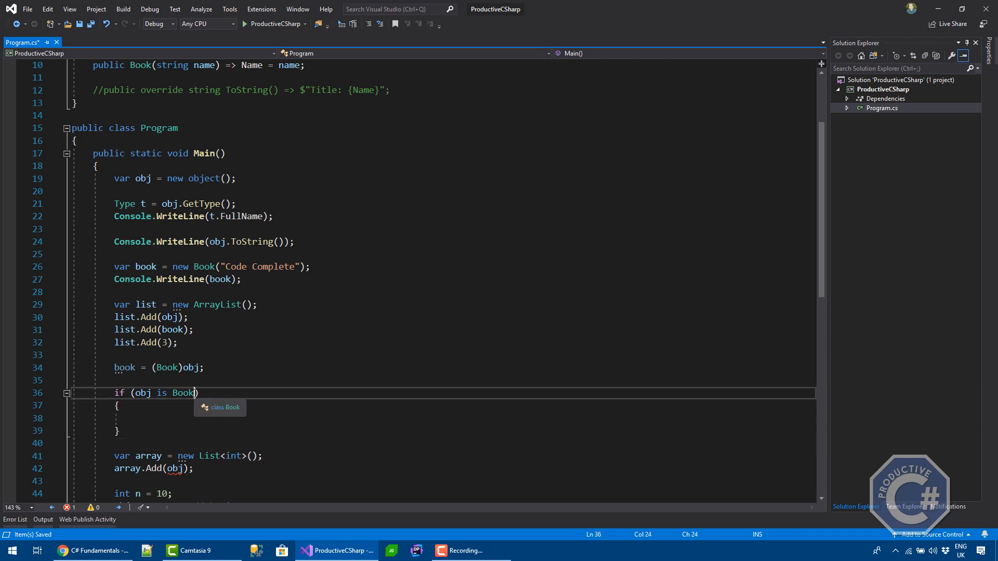
text(b)
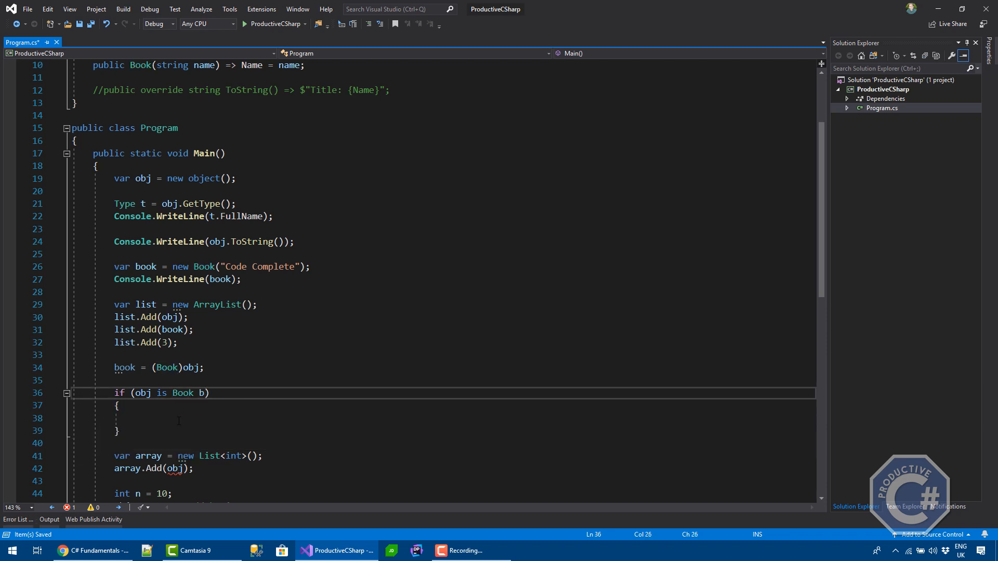
Inside the if body, add Console.WriteLine(b.Name); to print the book's name.
click(135, 418)
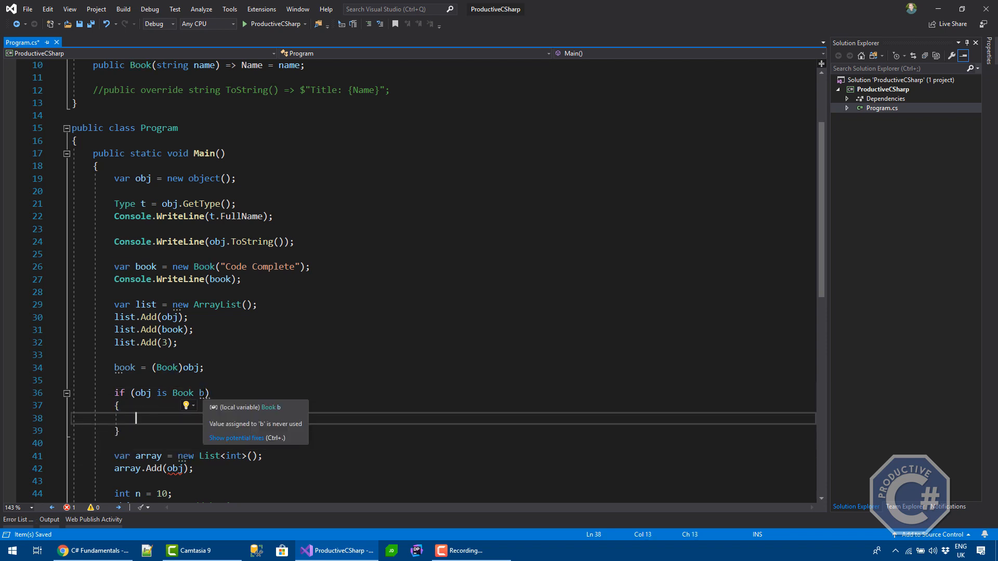
text(b.)
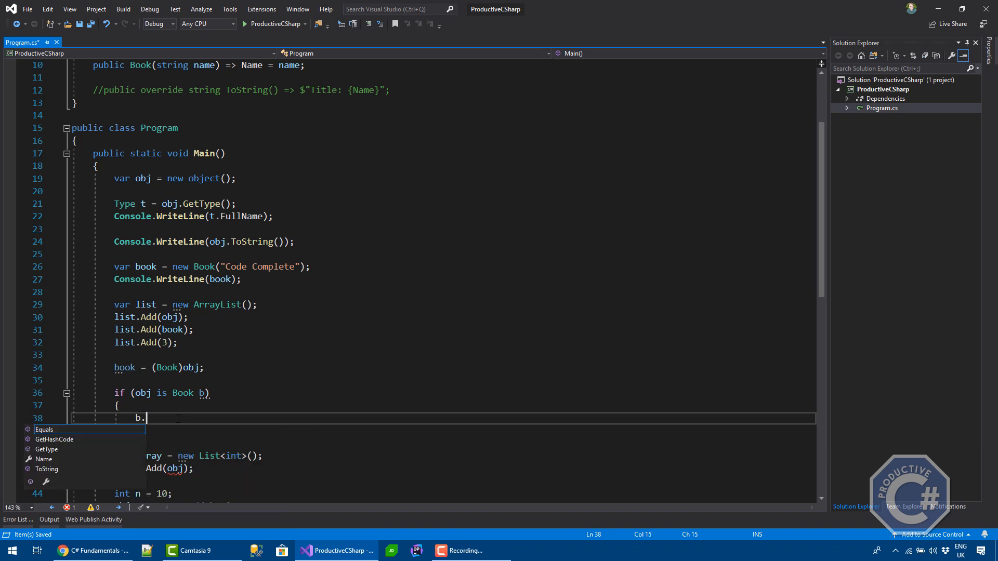
text(N)
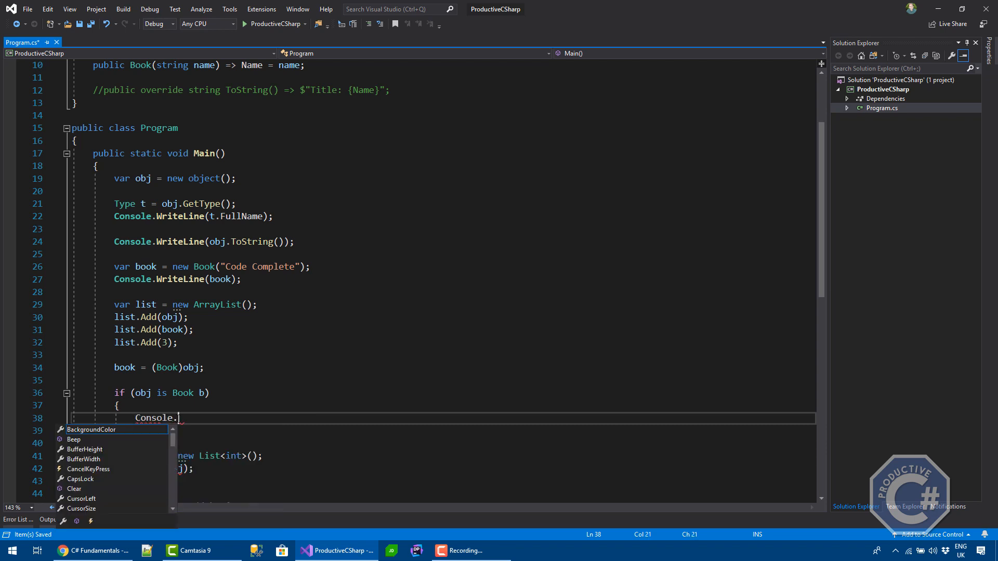
text(WriteLine(b.Name)
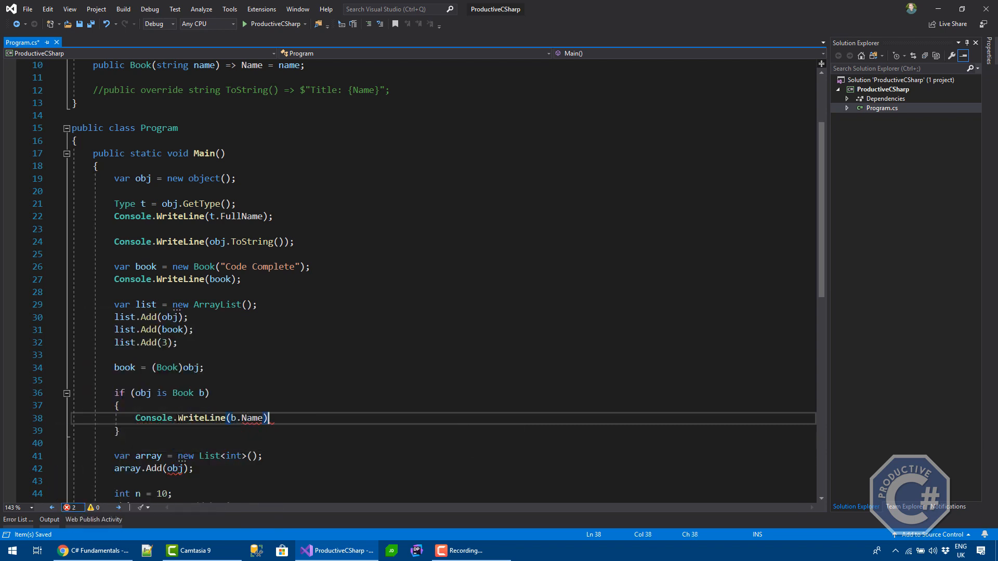
text(;)
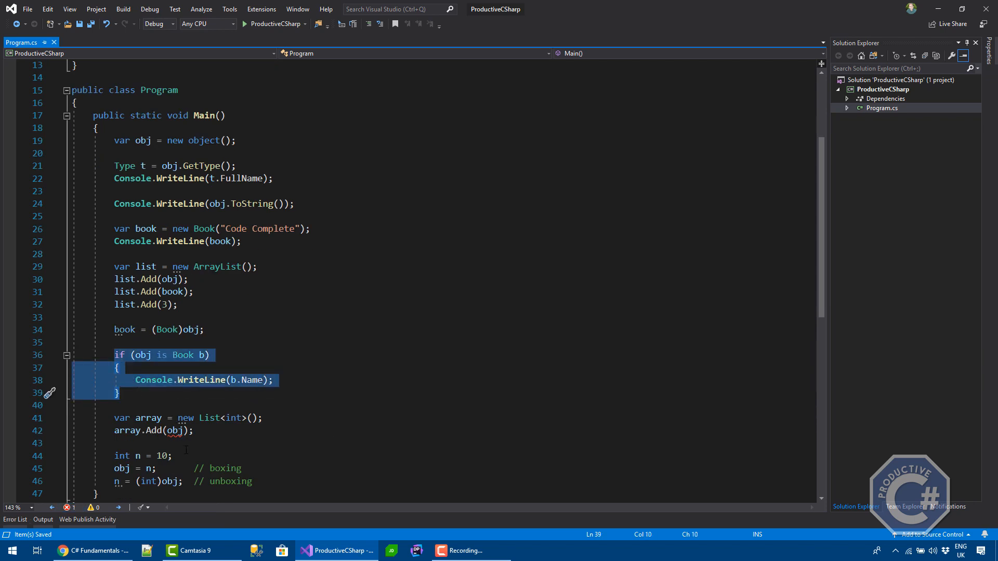
Replace obj with 1 in array.Add so the List<int> receives an int.
click(180, 430)
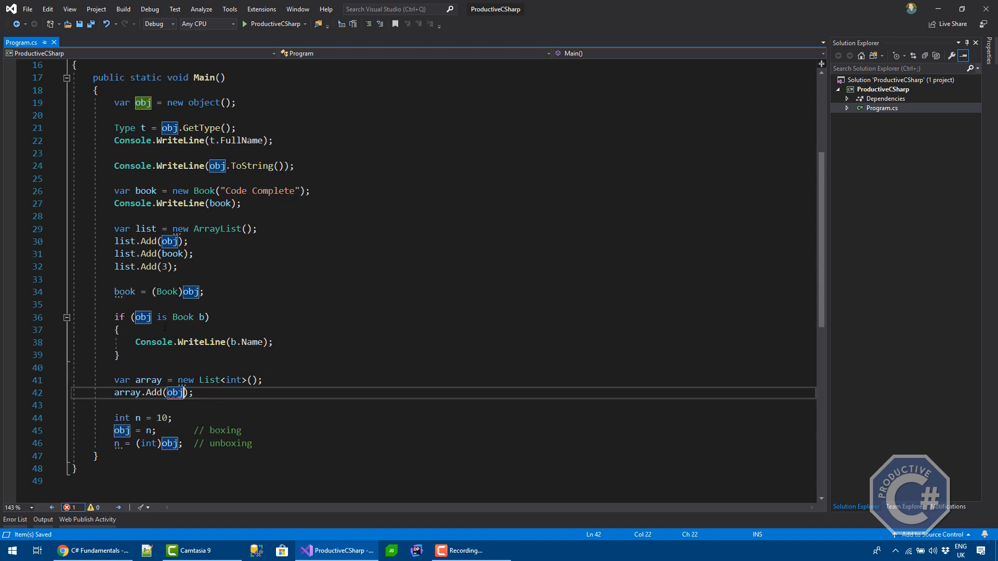
text(1)
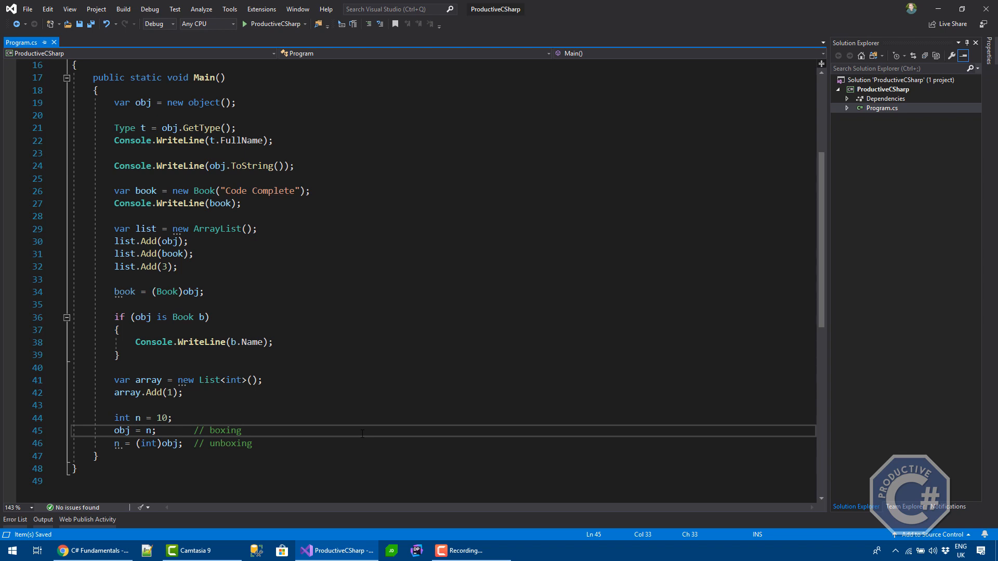
click(240, 430)
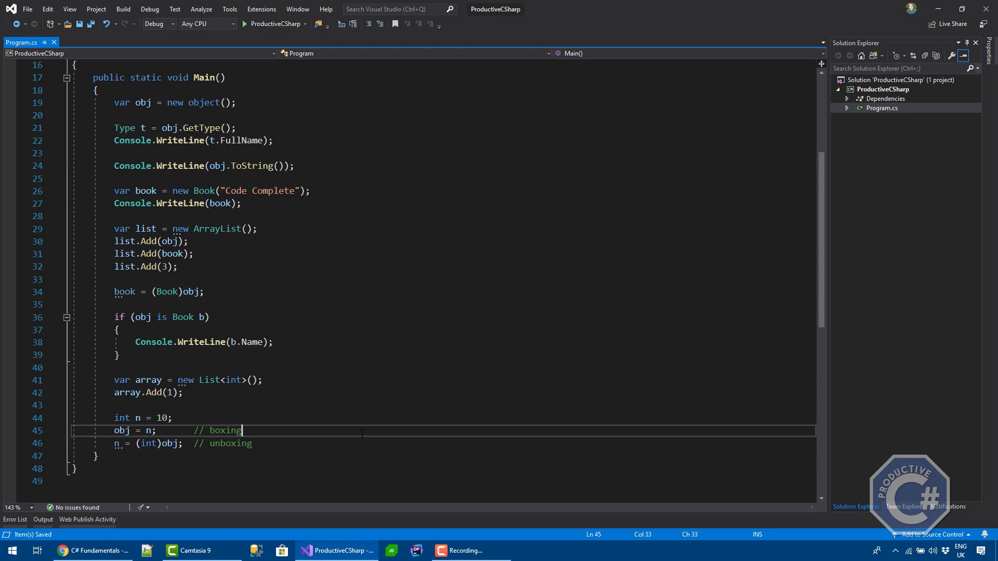